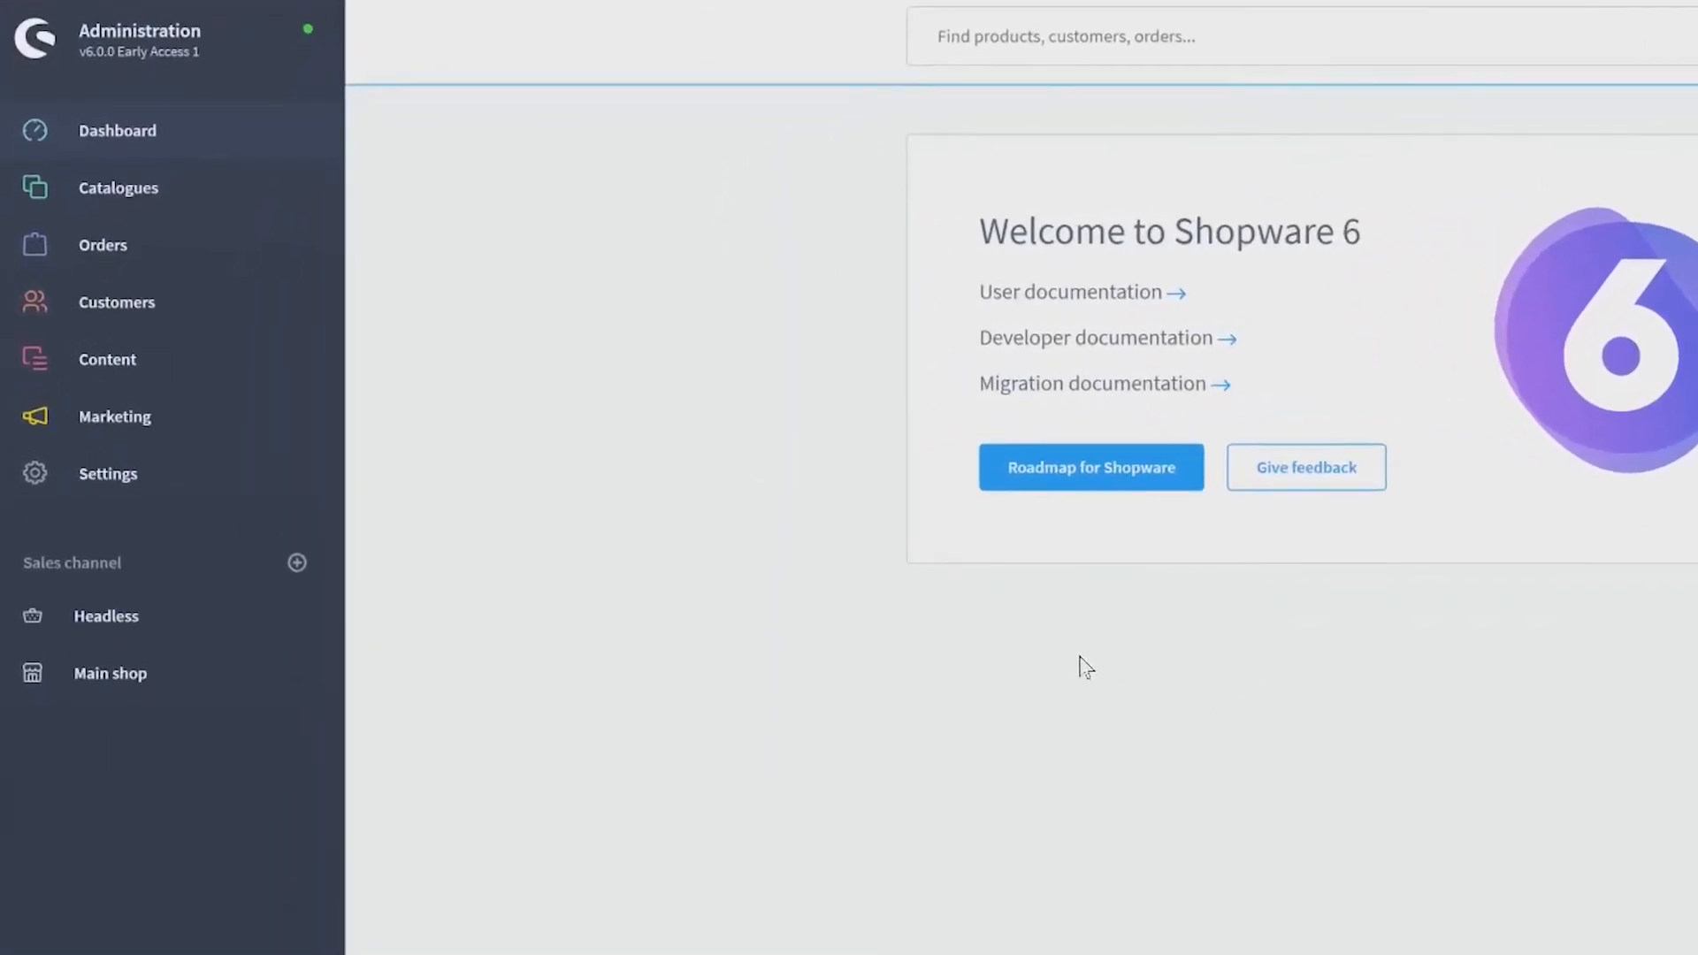
Navigate from Content to the Media library listing the default folders
{"action": "left_click", "coordinate": [107, 359]}
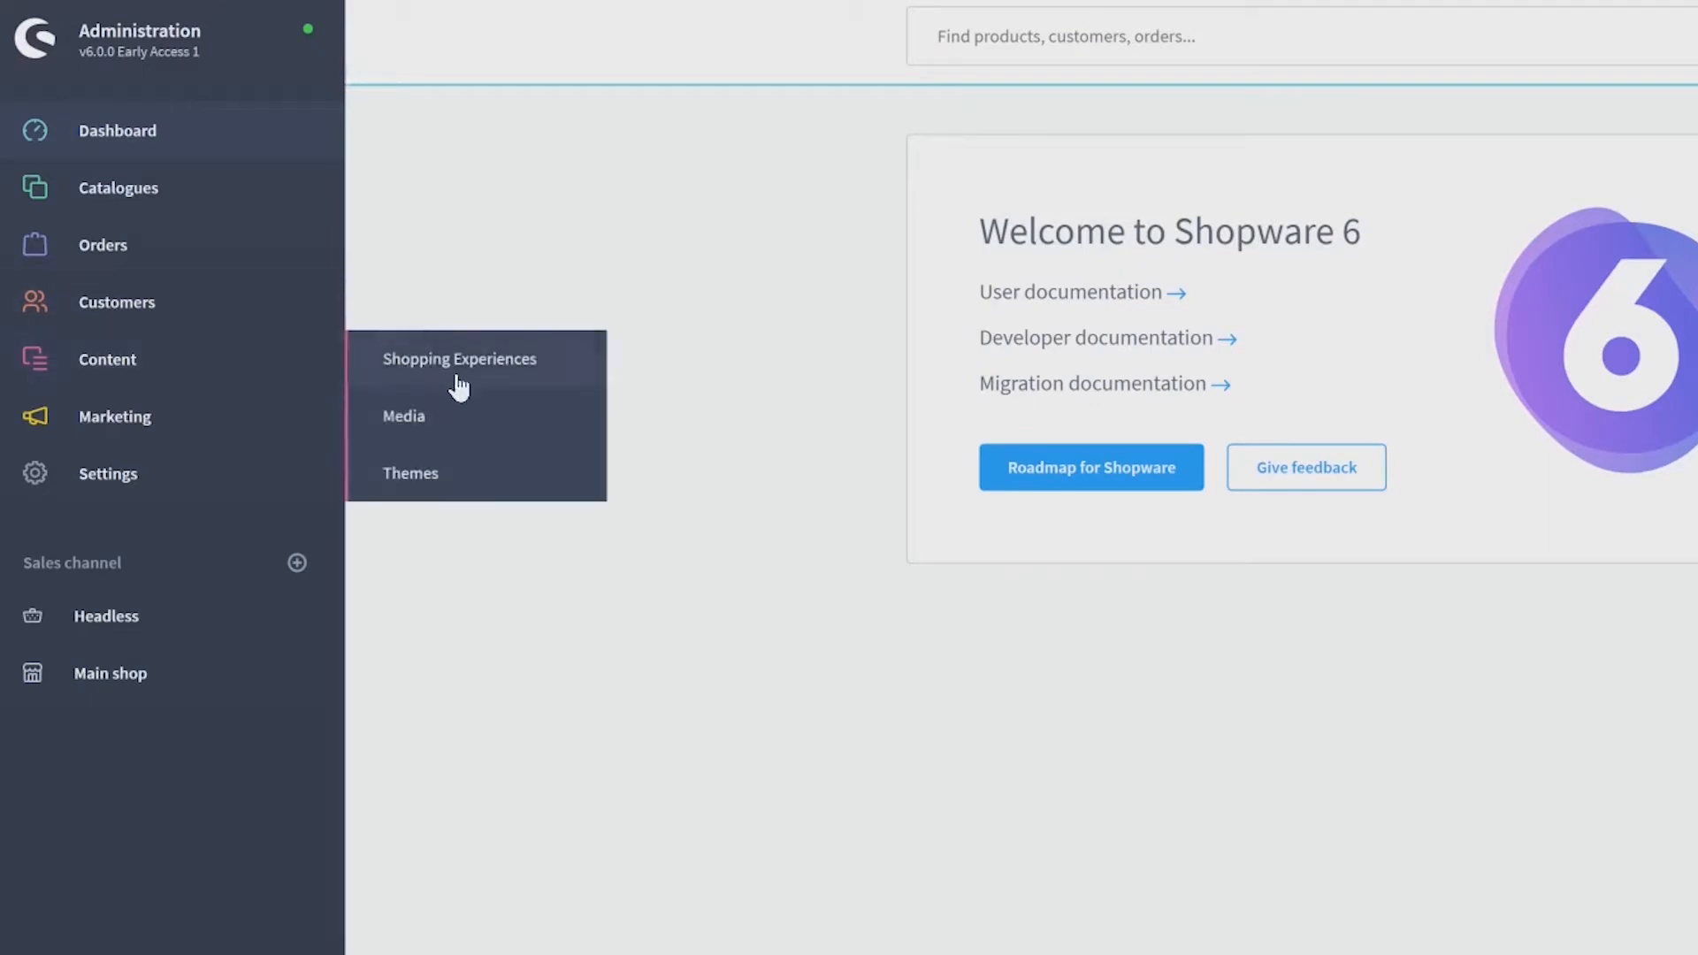
{"action": "left_click", "coordinate": [403, 416]}
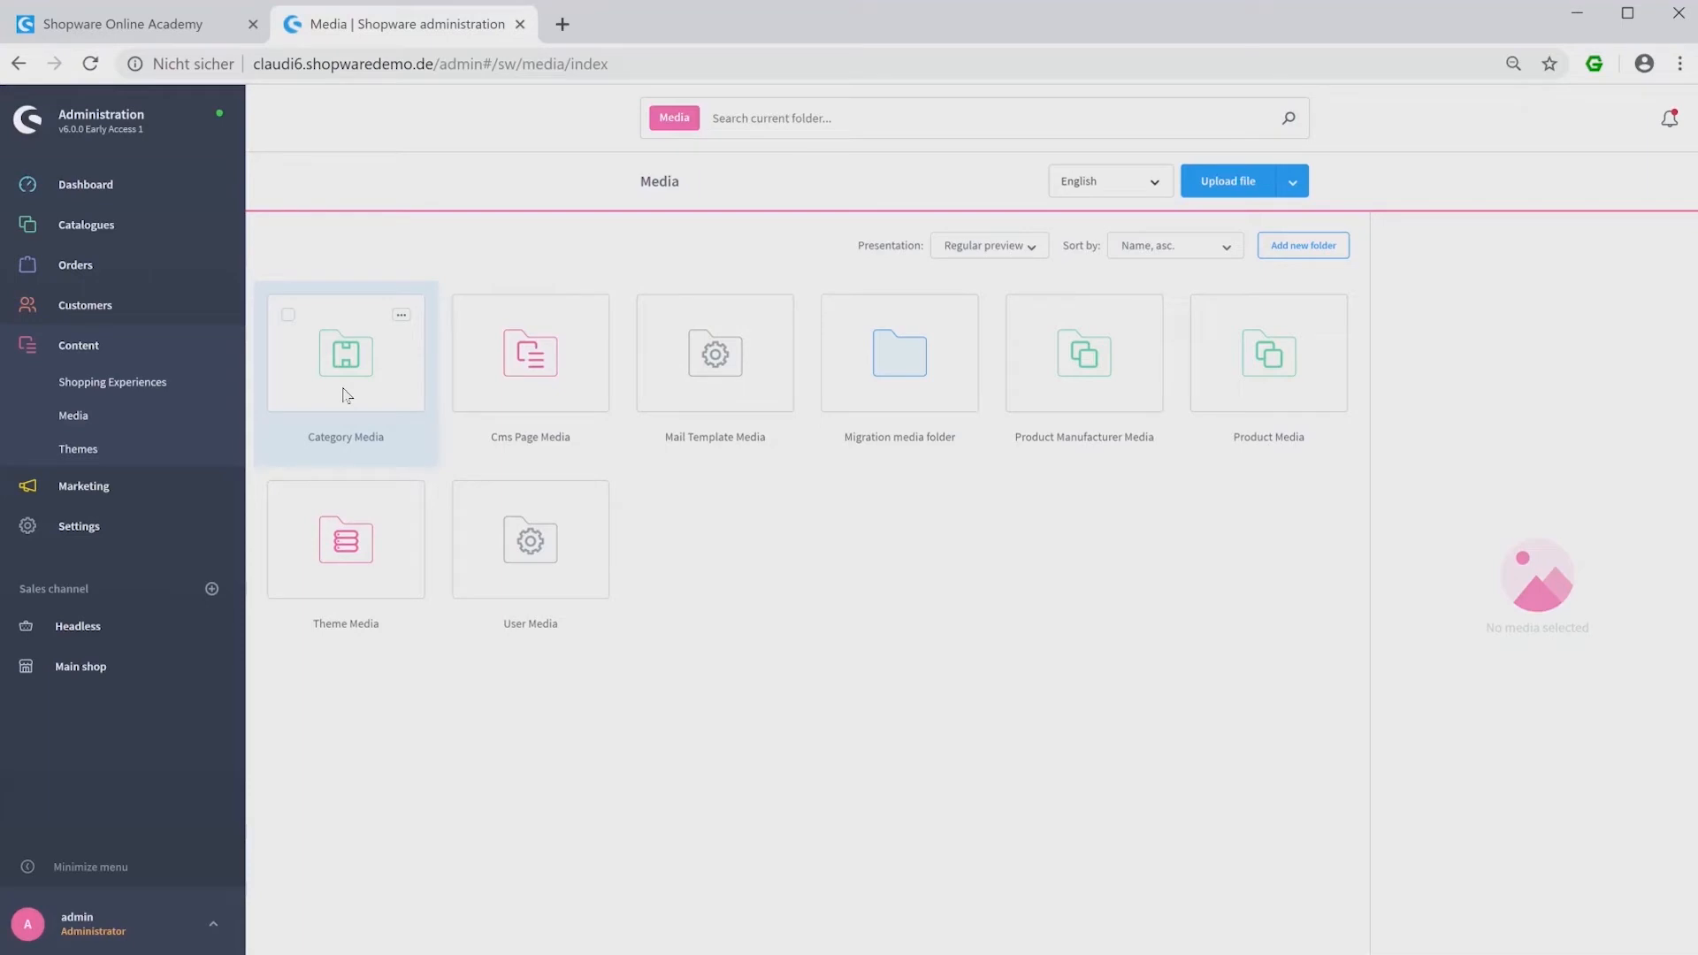
{"action": "mouse_move", "coordinate": [417, 413]}
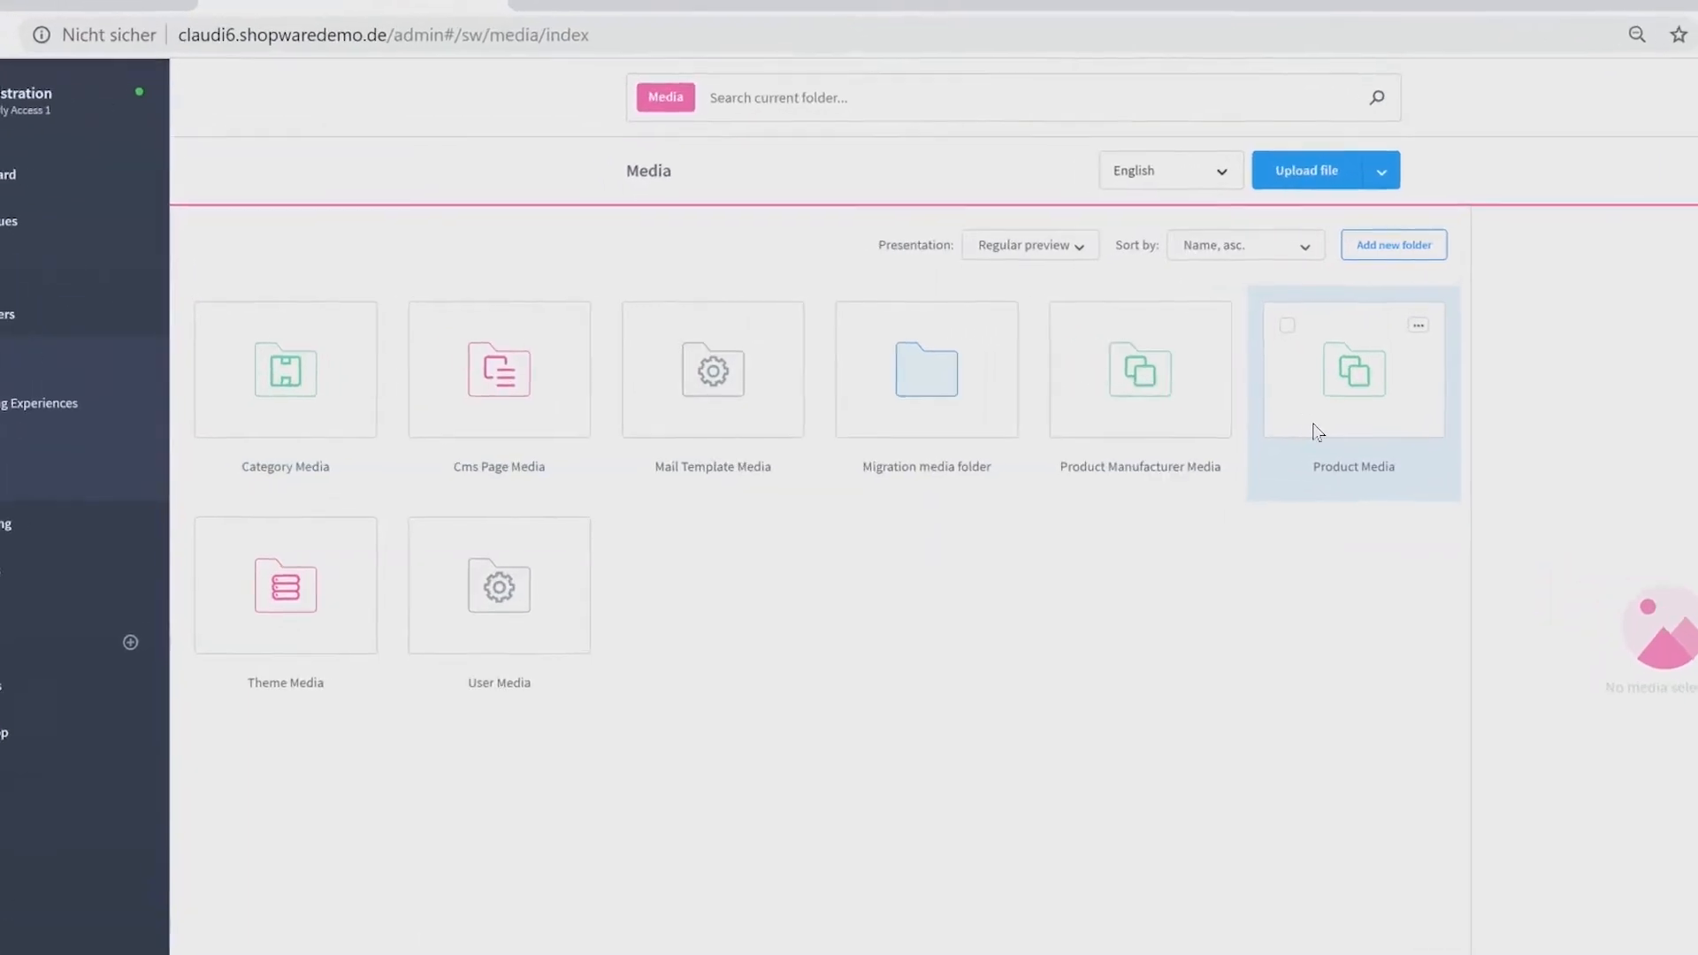
{"action": "left_click", "coordinate": [1024, 244]}
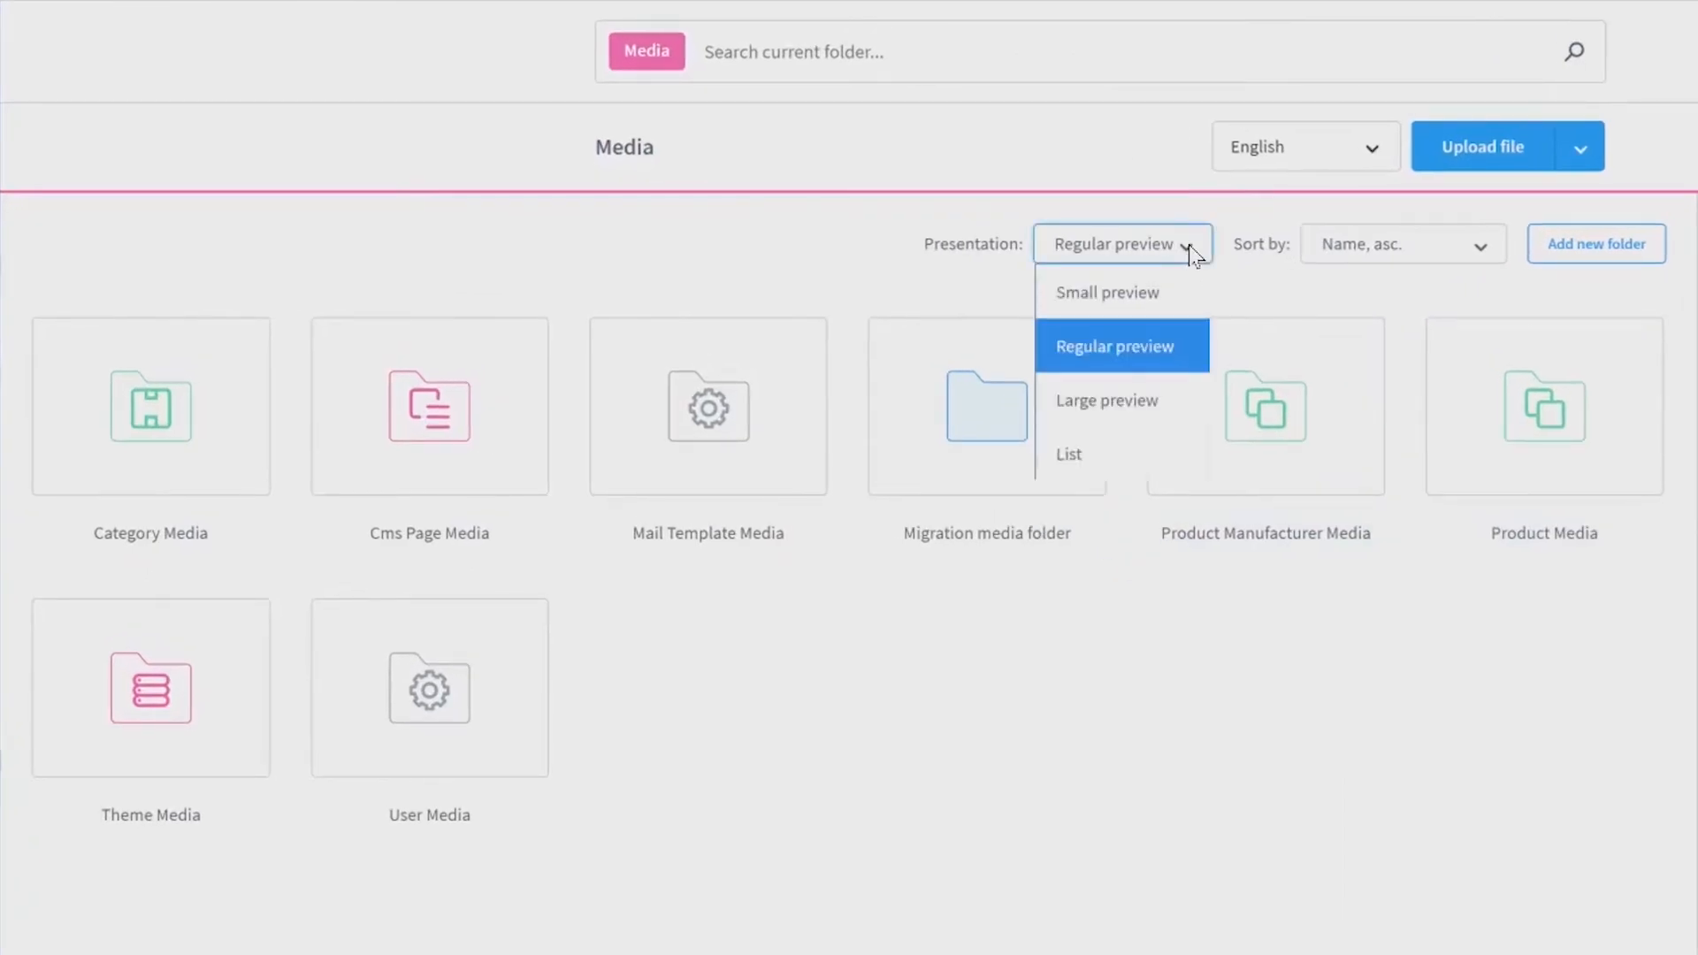
{"action": "mouse_move", "coordinate": [1113, 451]}
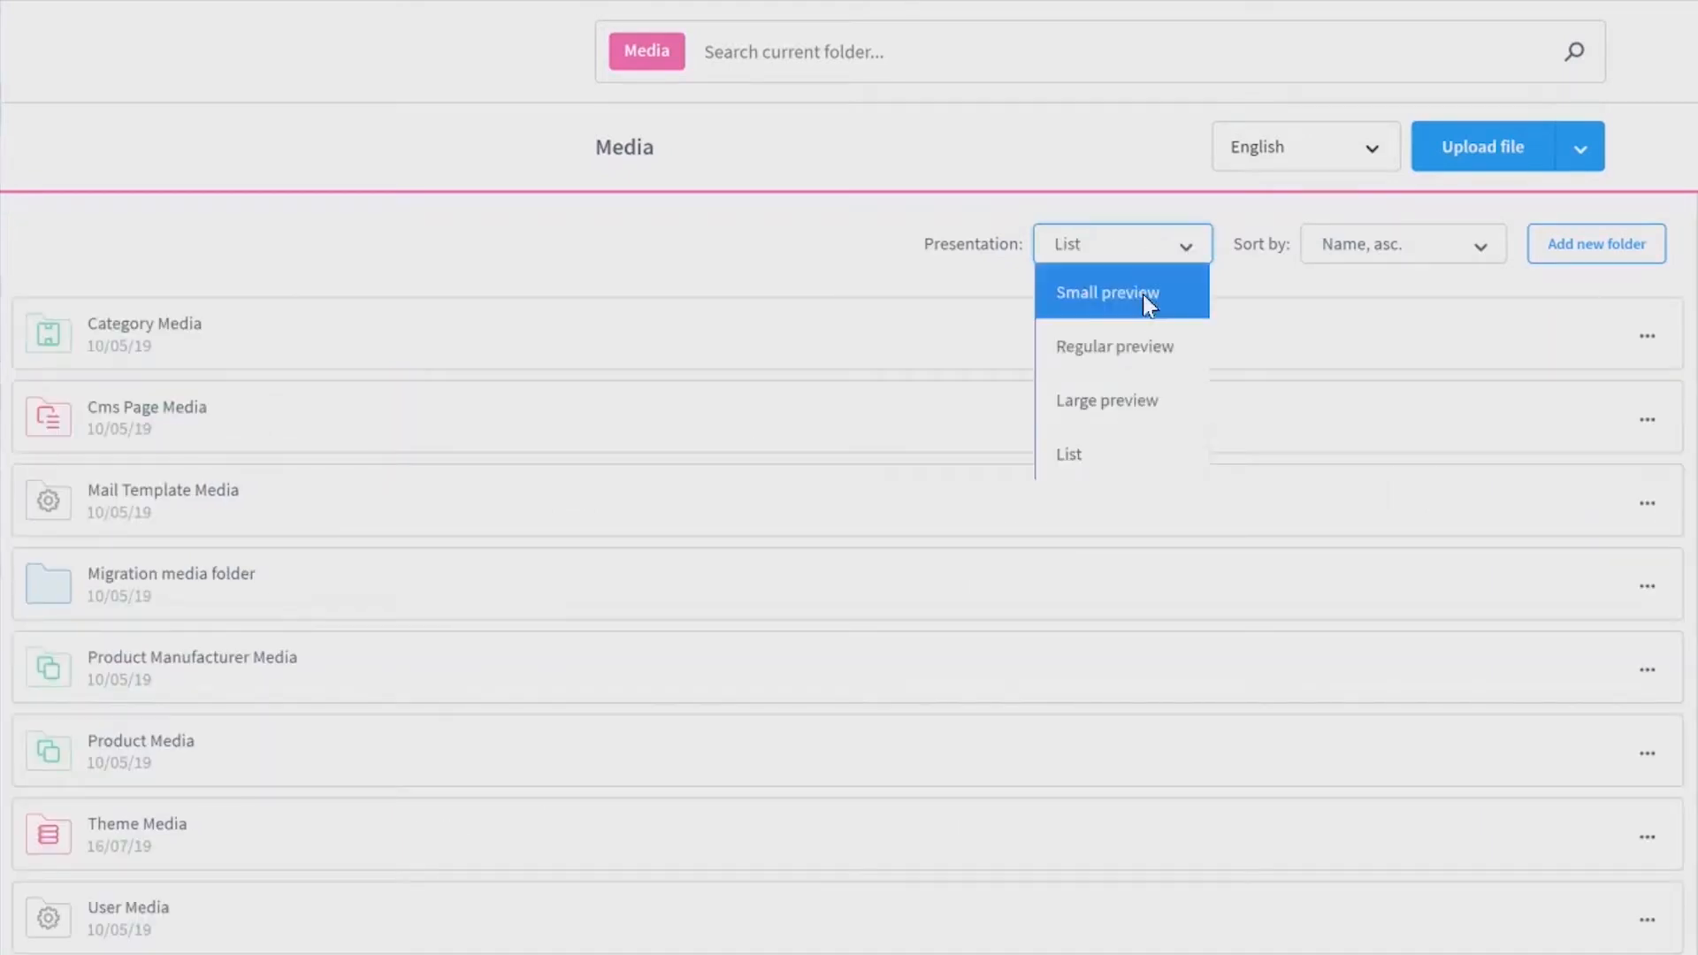
{"action": "left_click", "coordinate": [1115, 345]}
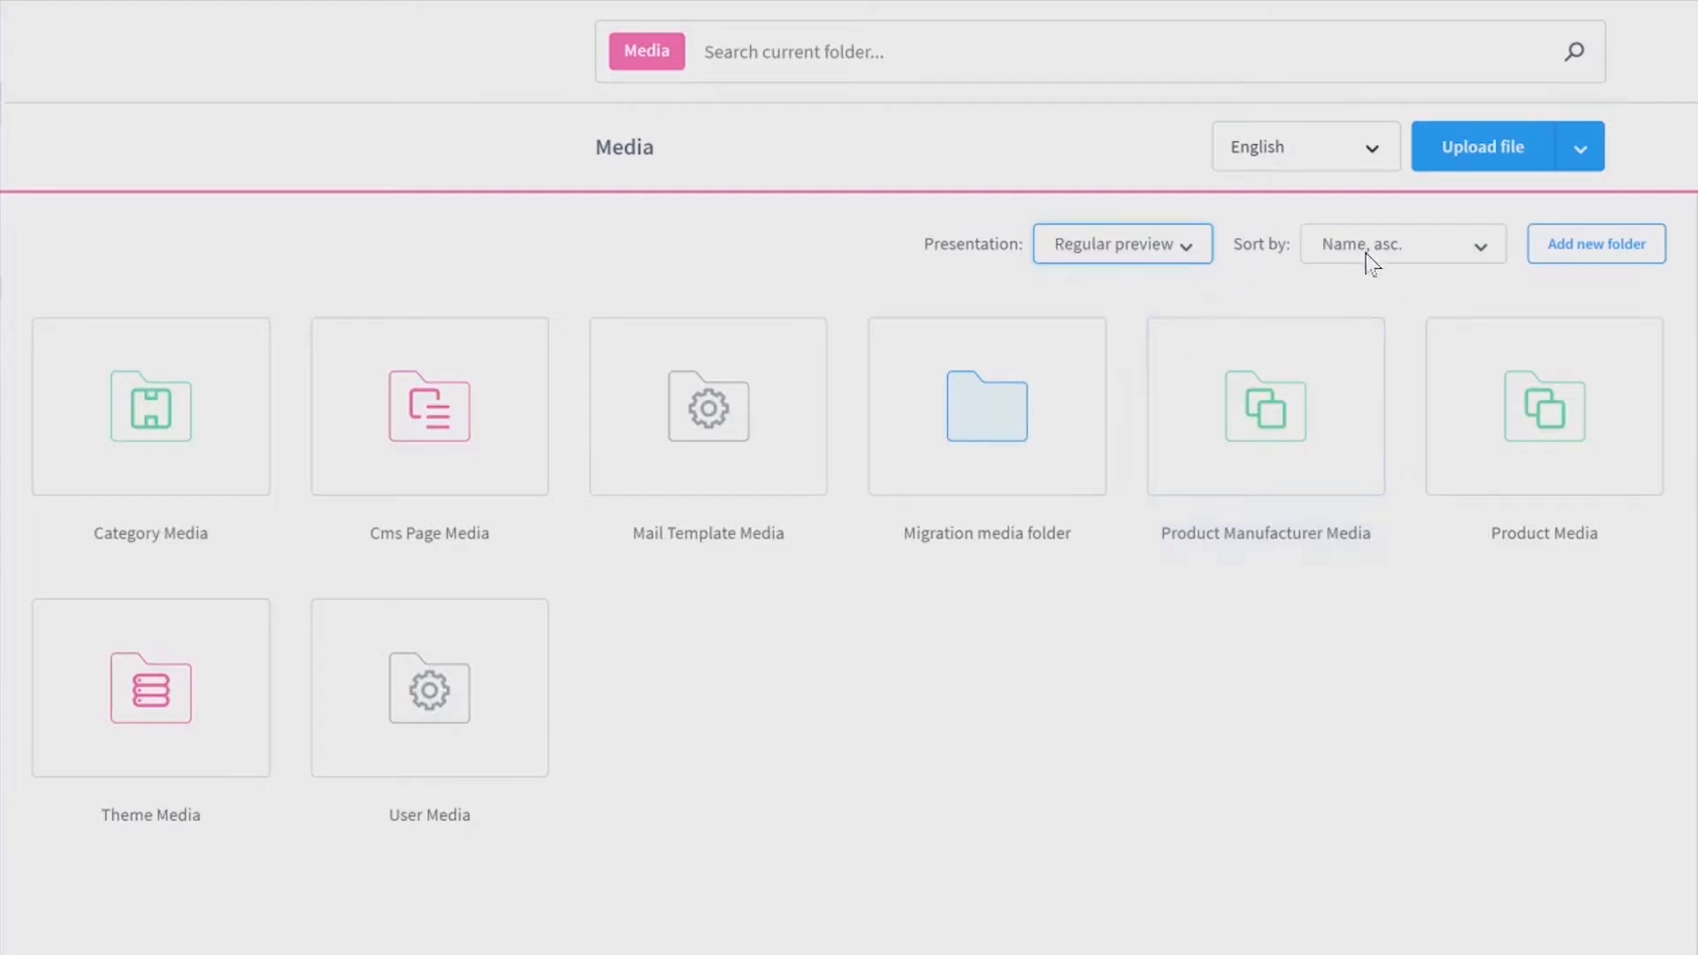
{"action": "left_click", "coordinate": [1401, 244]}
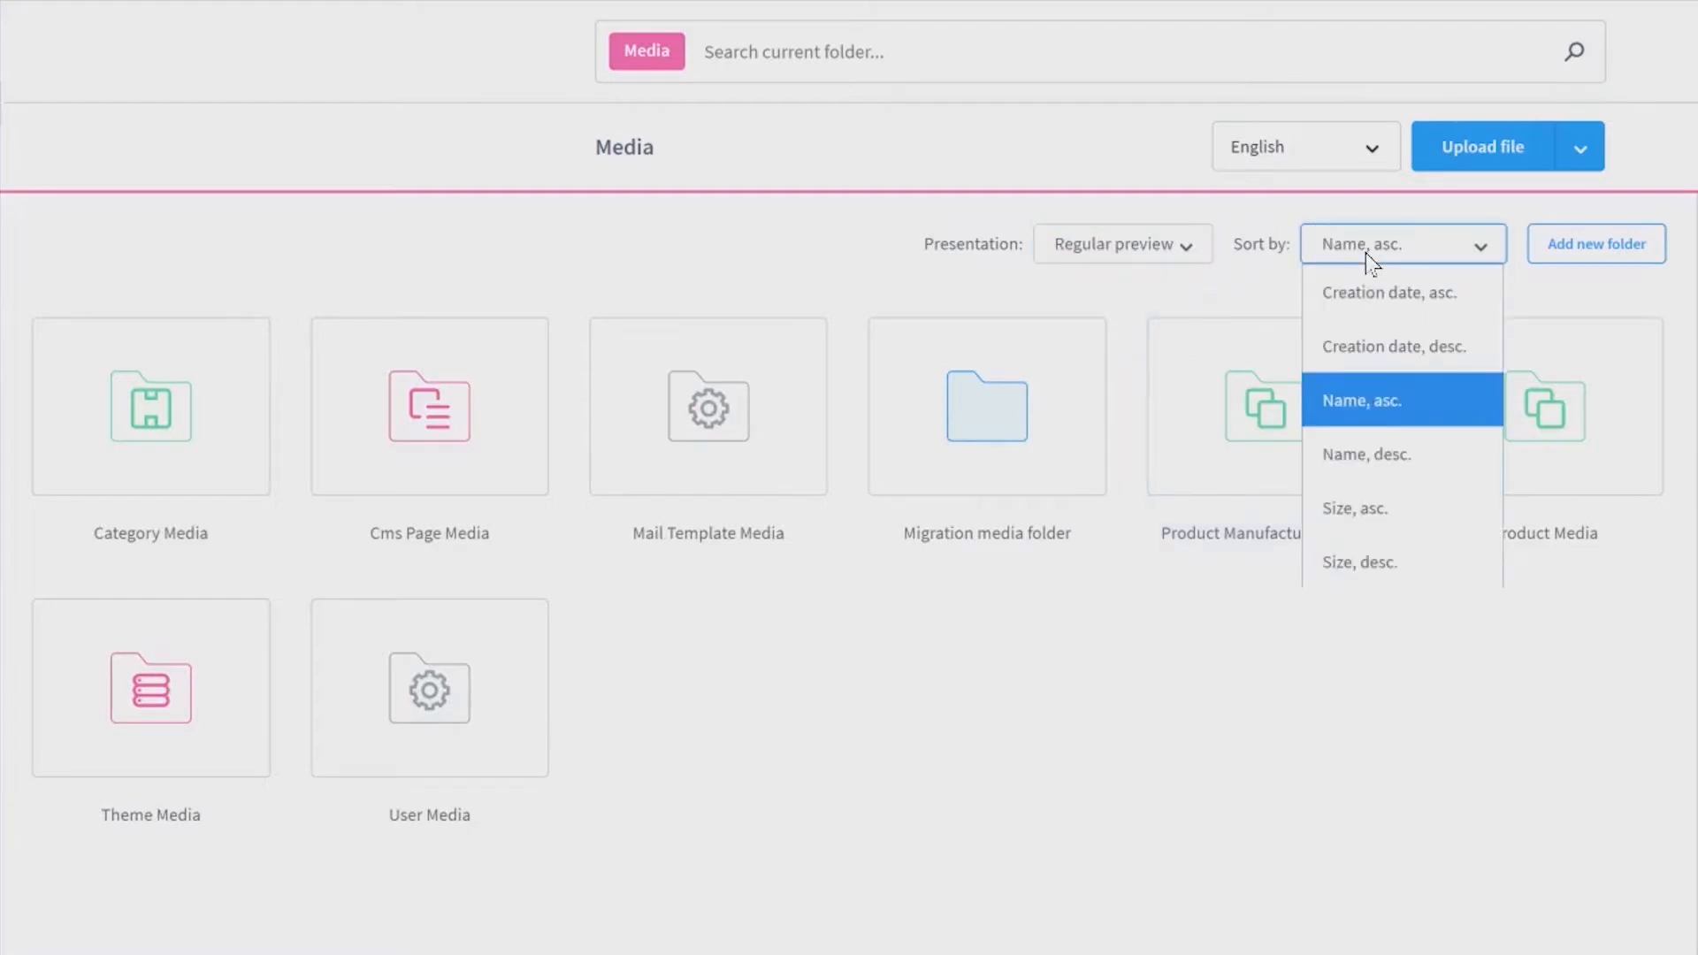
{"action": "mouse_move", "coordinate": [1382, 400]}
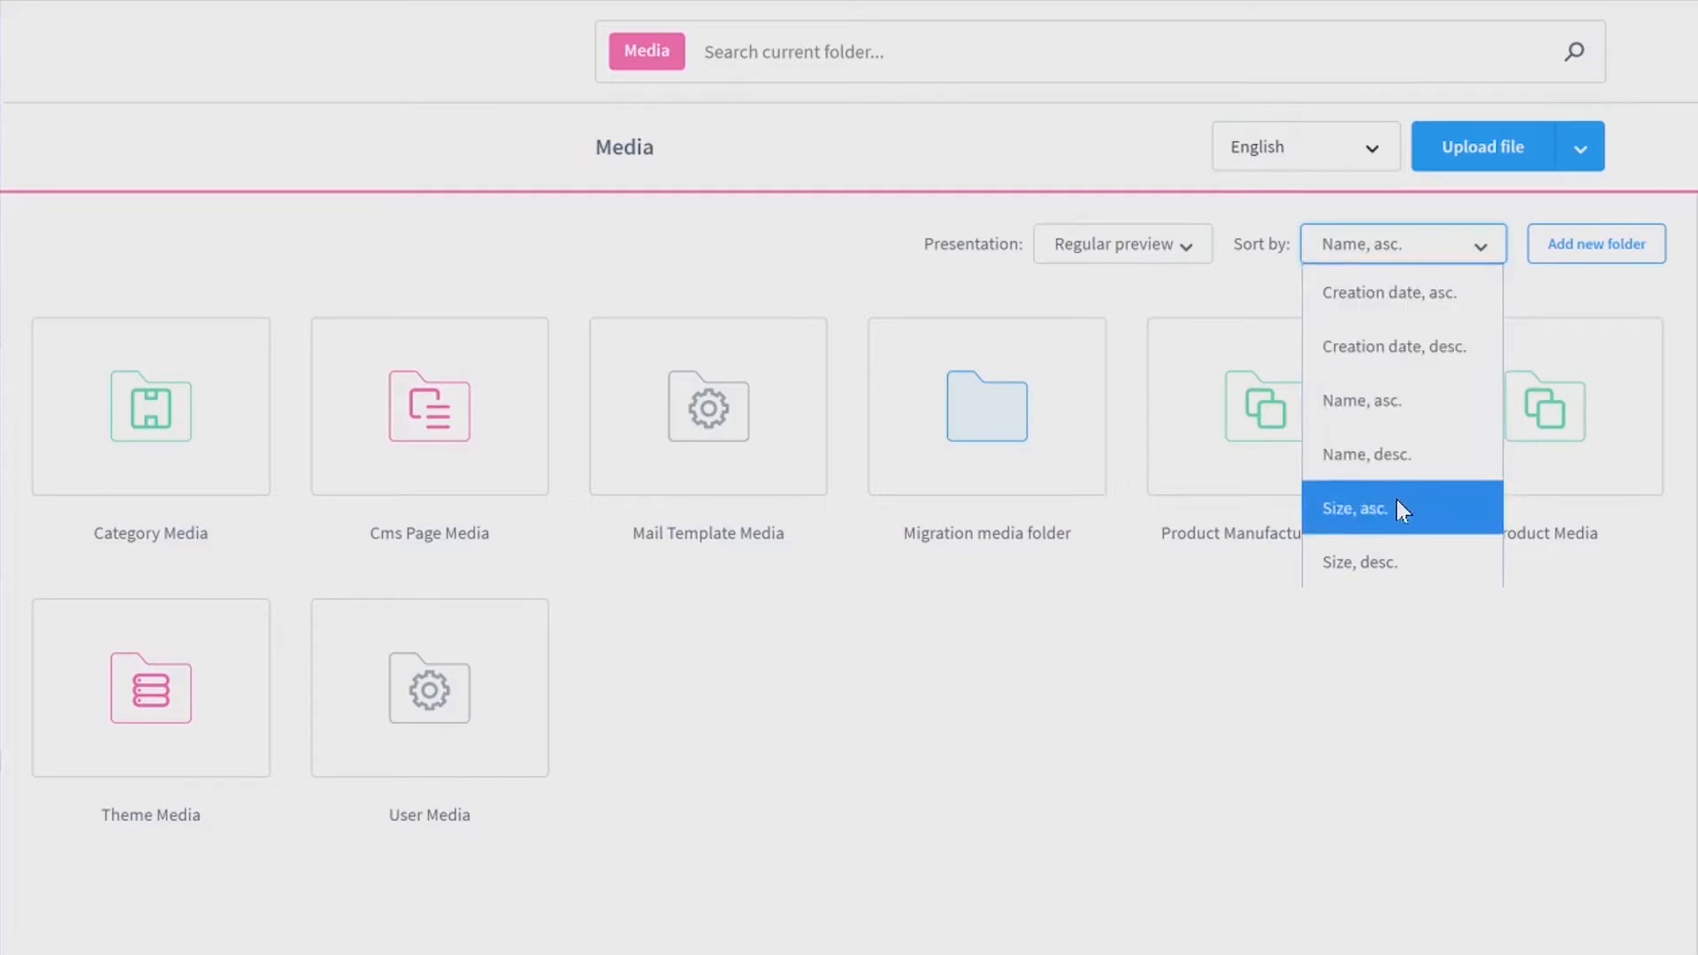
{"action": "mouse_move", "coordinate": [1401, 454]}
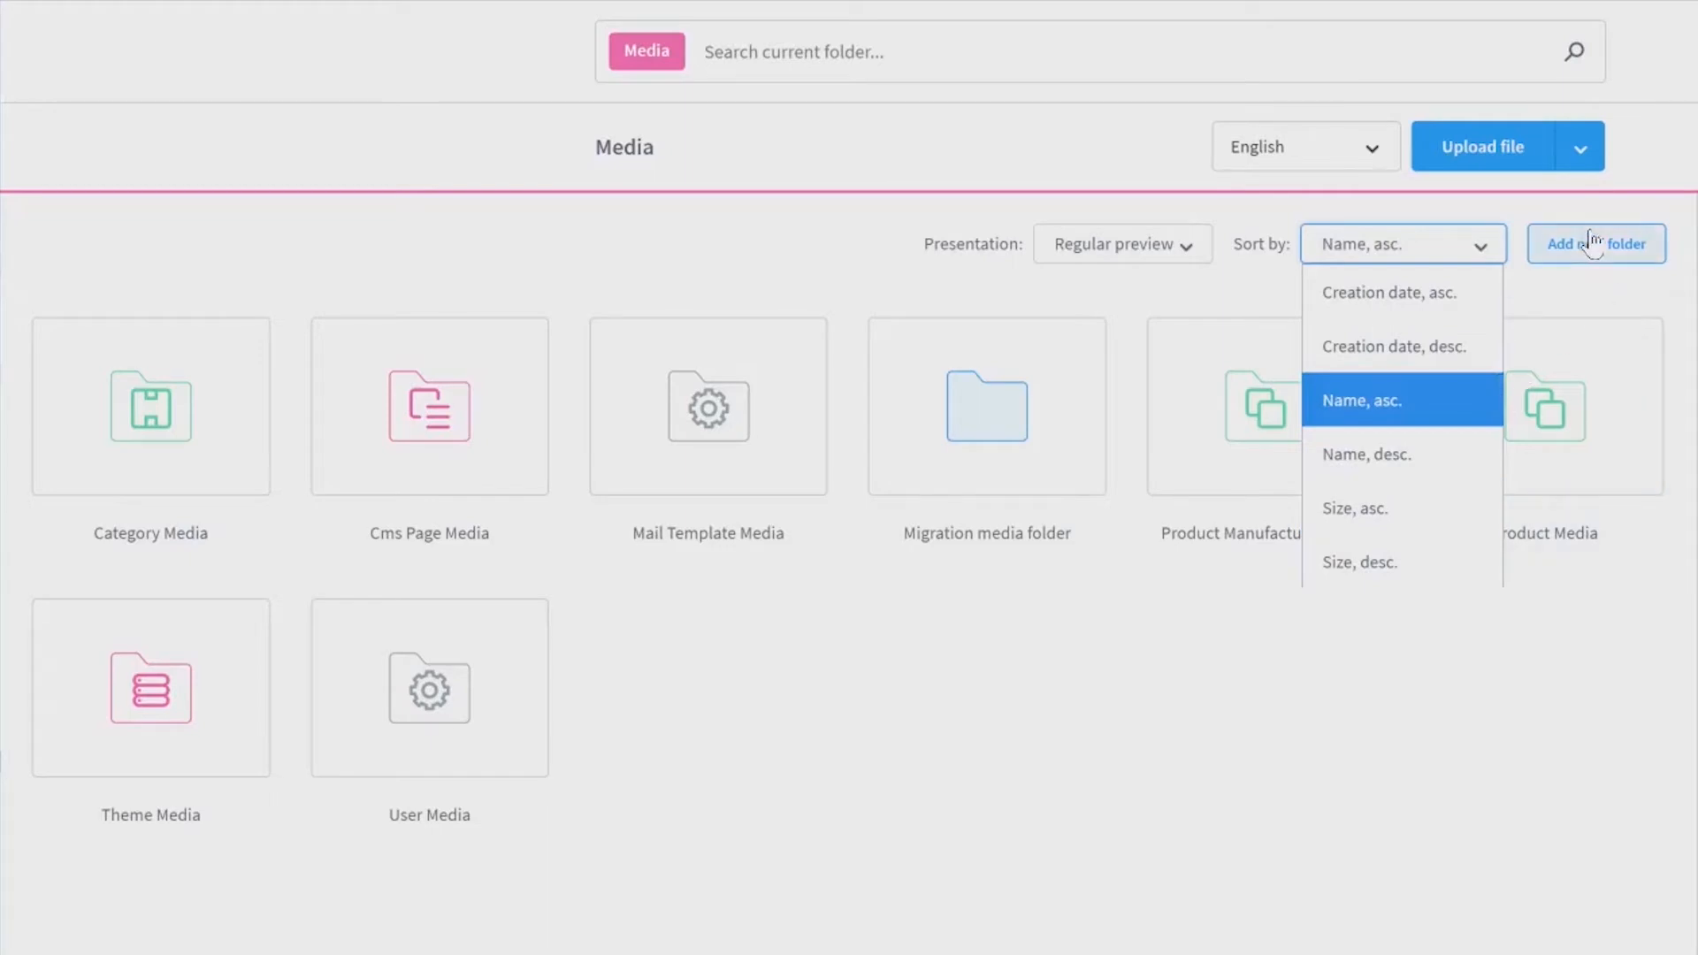
Add a new media folder and name it 'new'
{"action": "left_click", "coordinate": [1596, 242]}
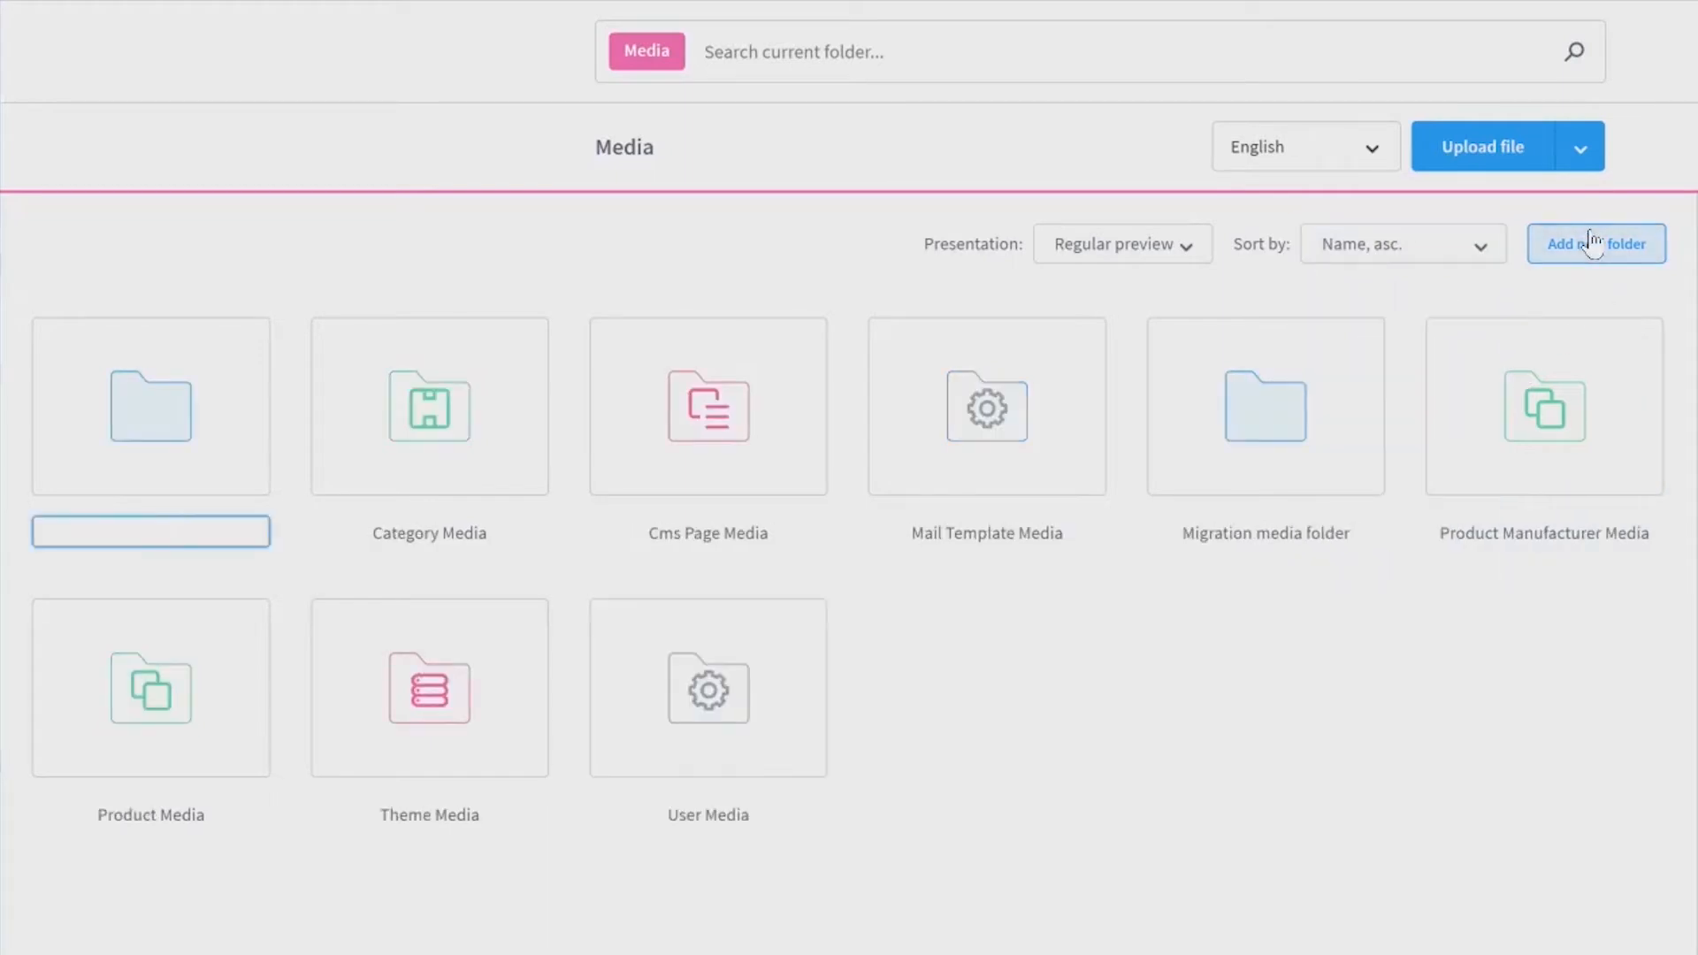
{"action": "left_click", "coordinate": [1596, 244]}
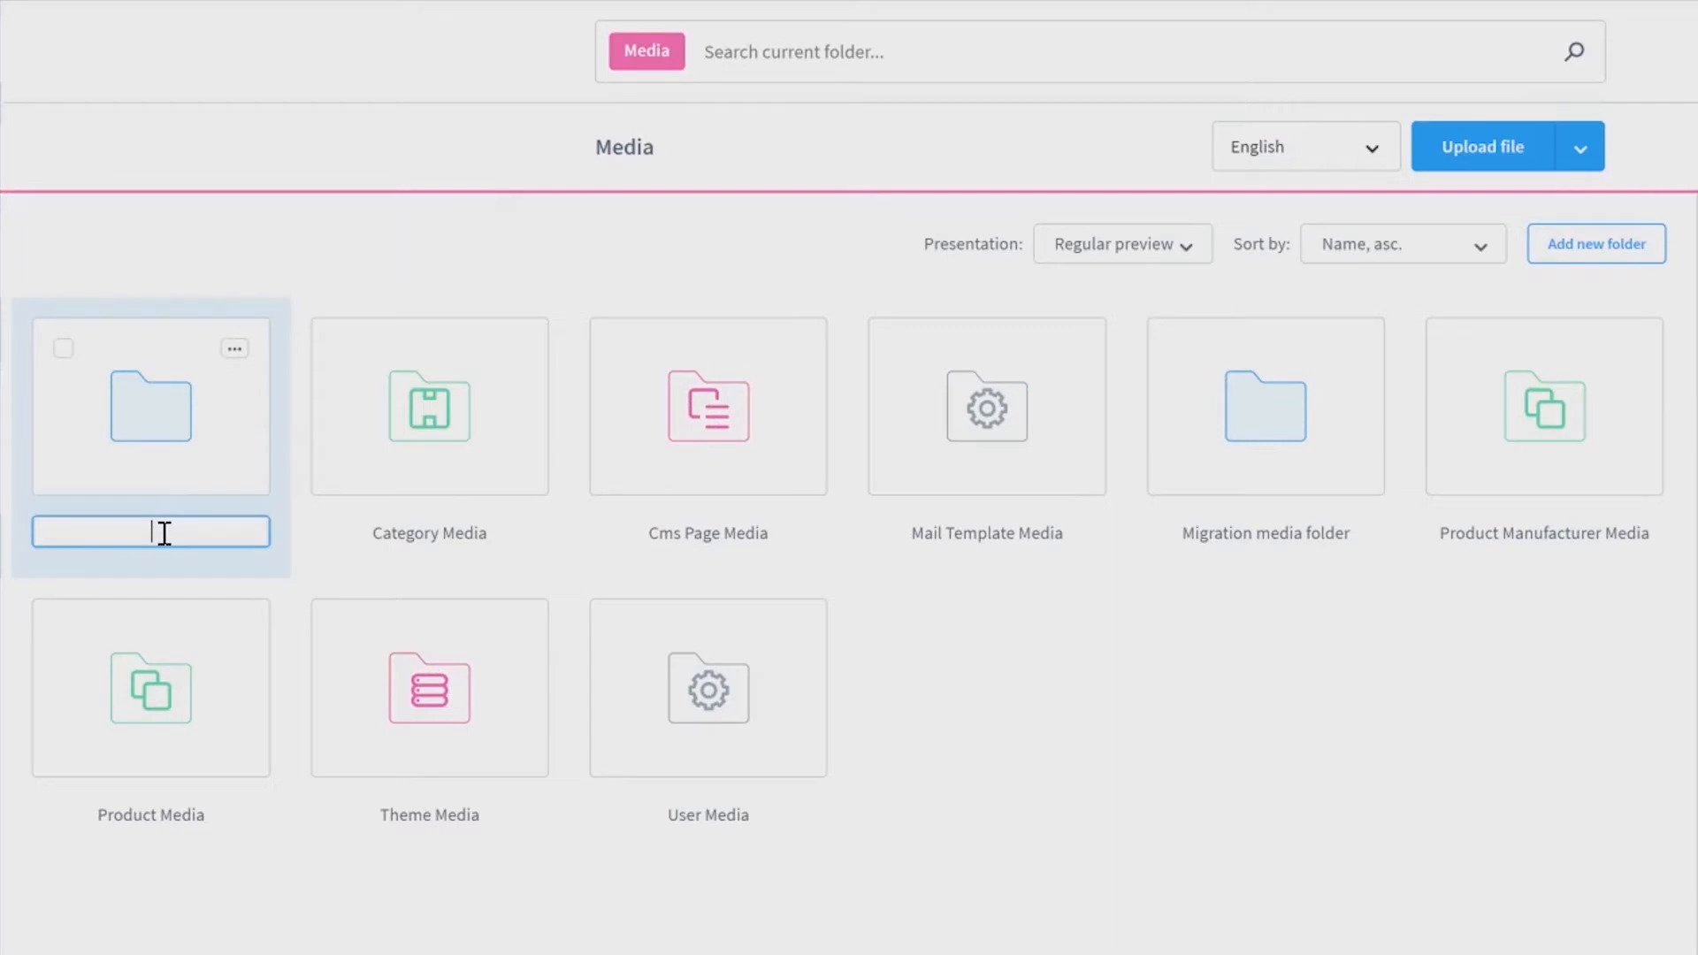
{"action": "type", "text": "new"}
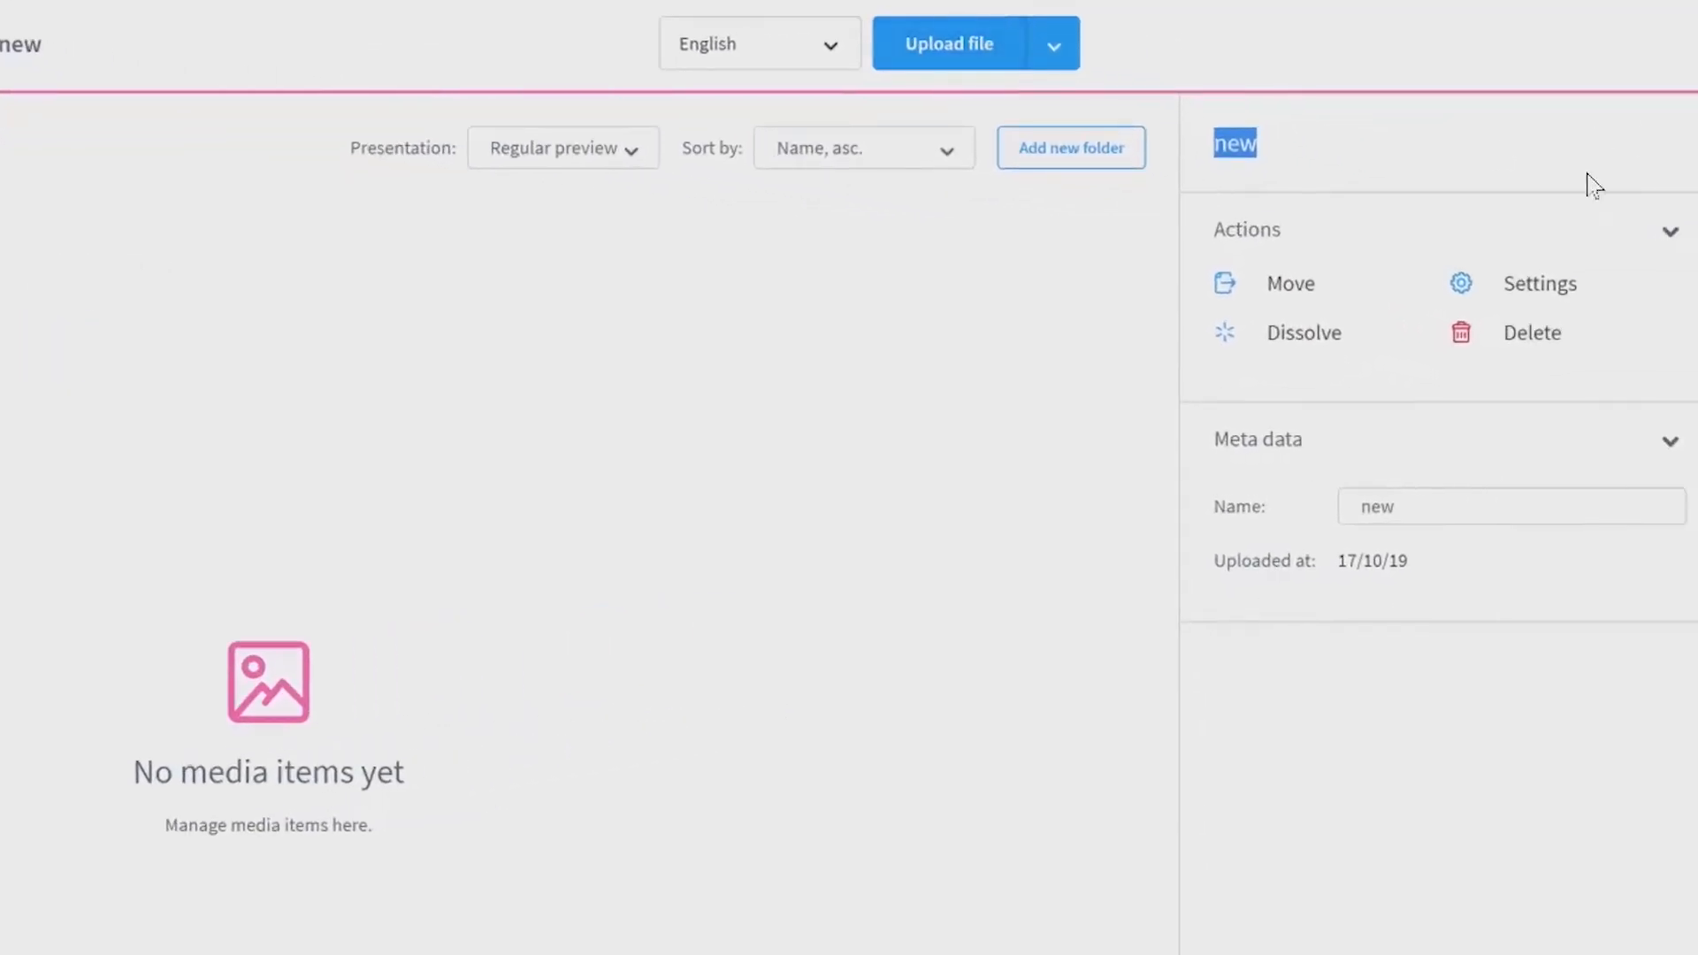
{"action": "mouse_move", "coordinate": [1243, 257]}
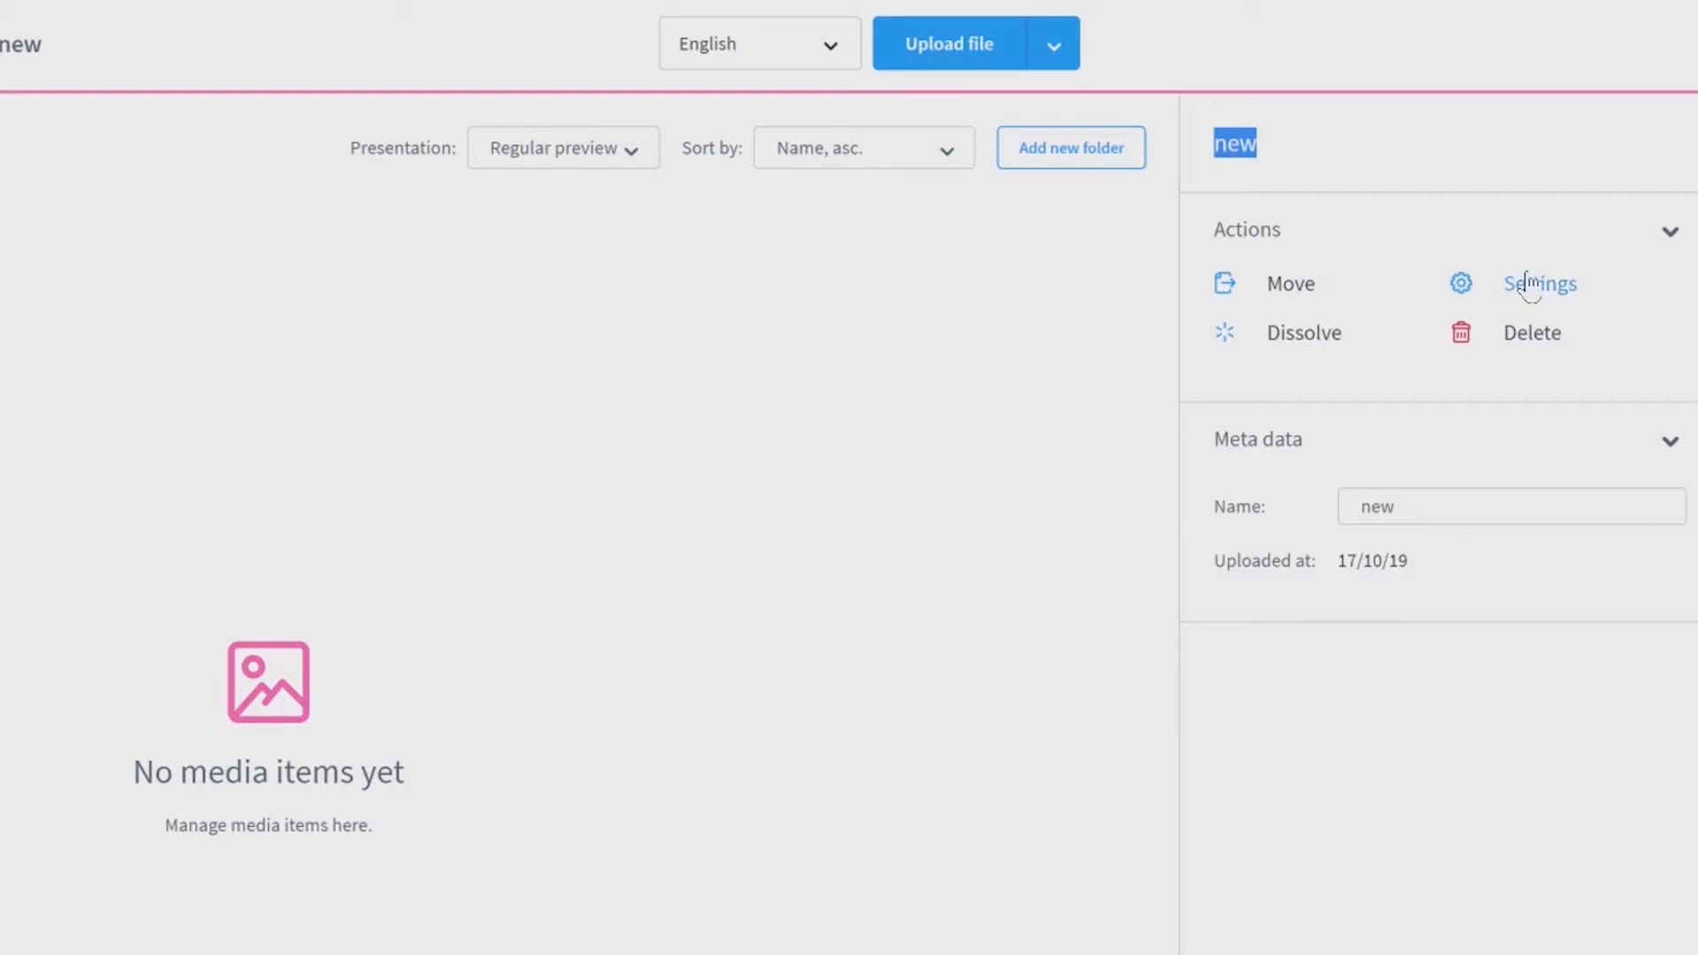
{"action": "mouse_move", "coordinate": [1459, 342]}
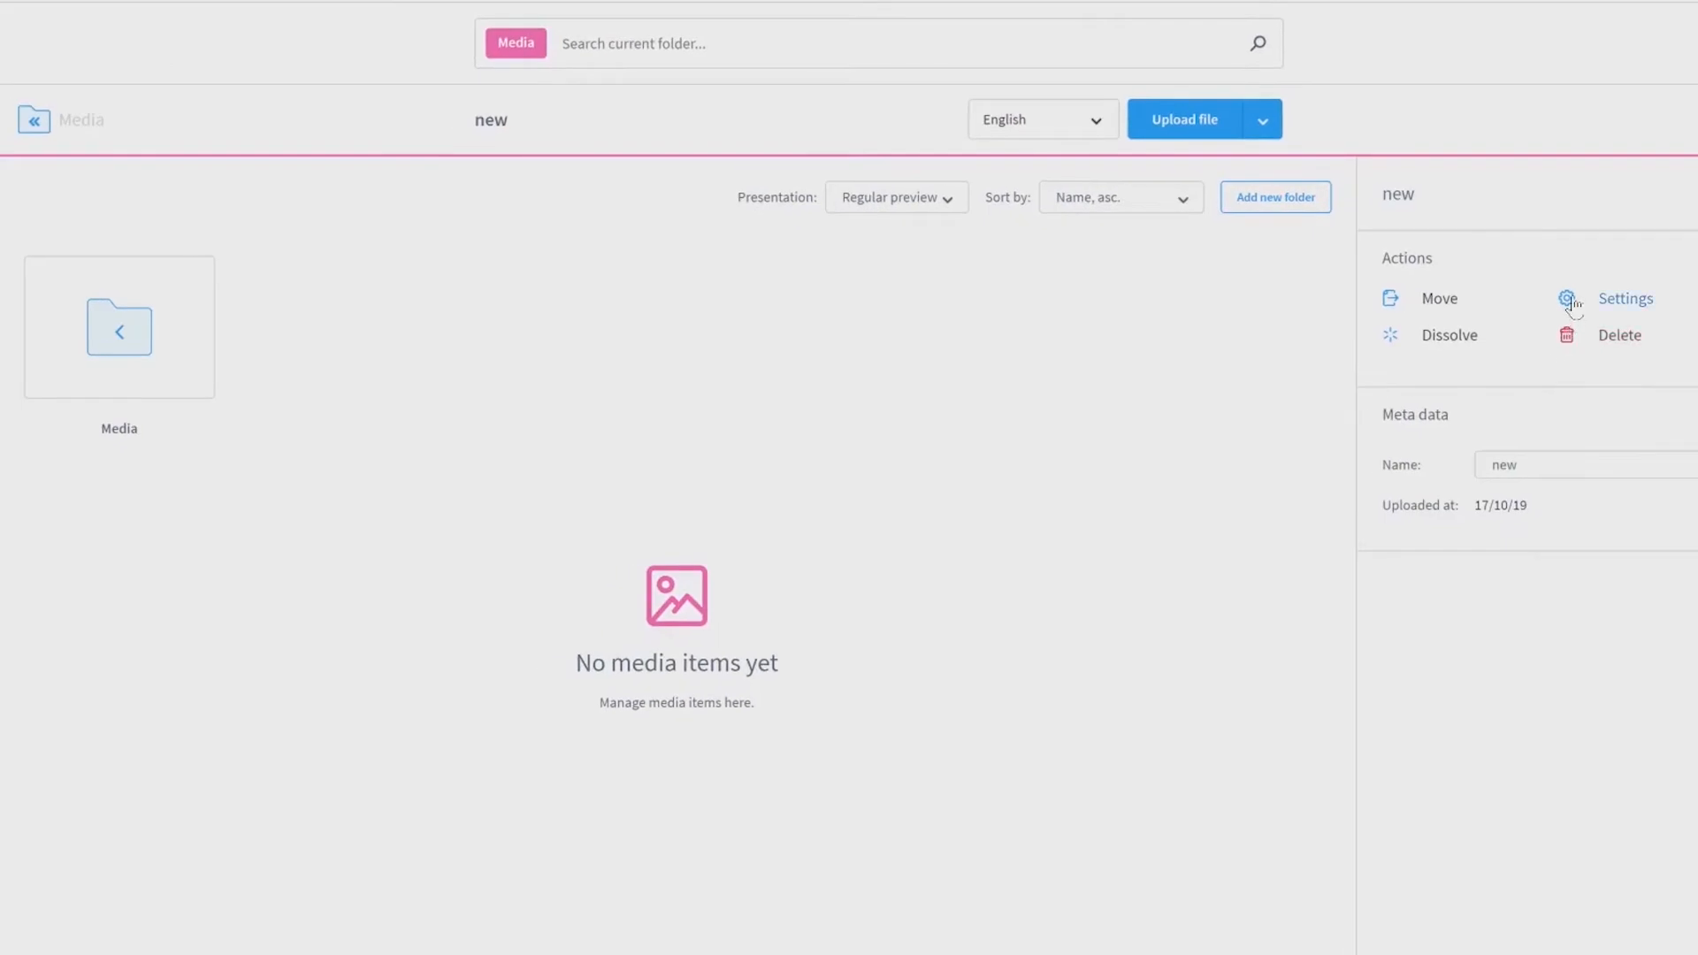
Review the 'new' folder's settings and its Default location choices such as Category Media
{"action": "left_click", "coordinate": [1623, 297]}
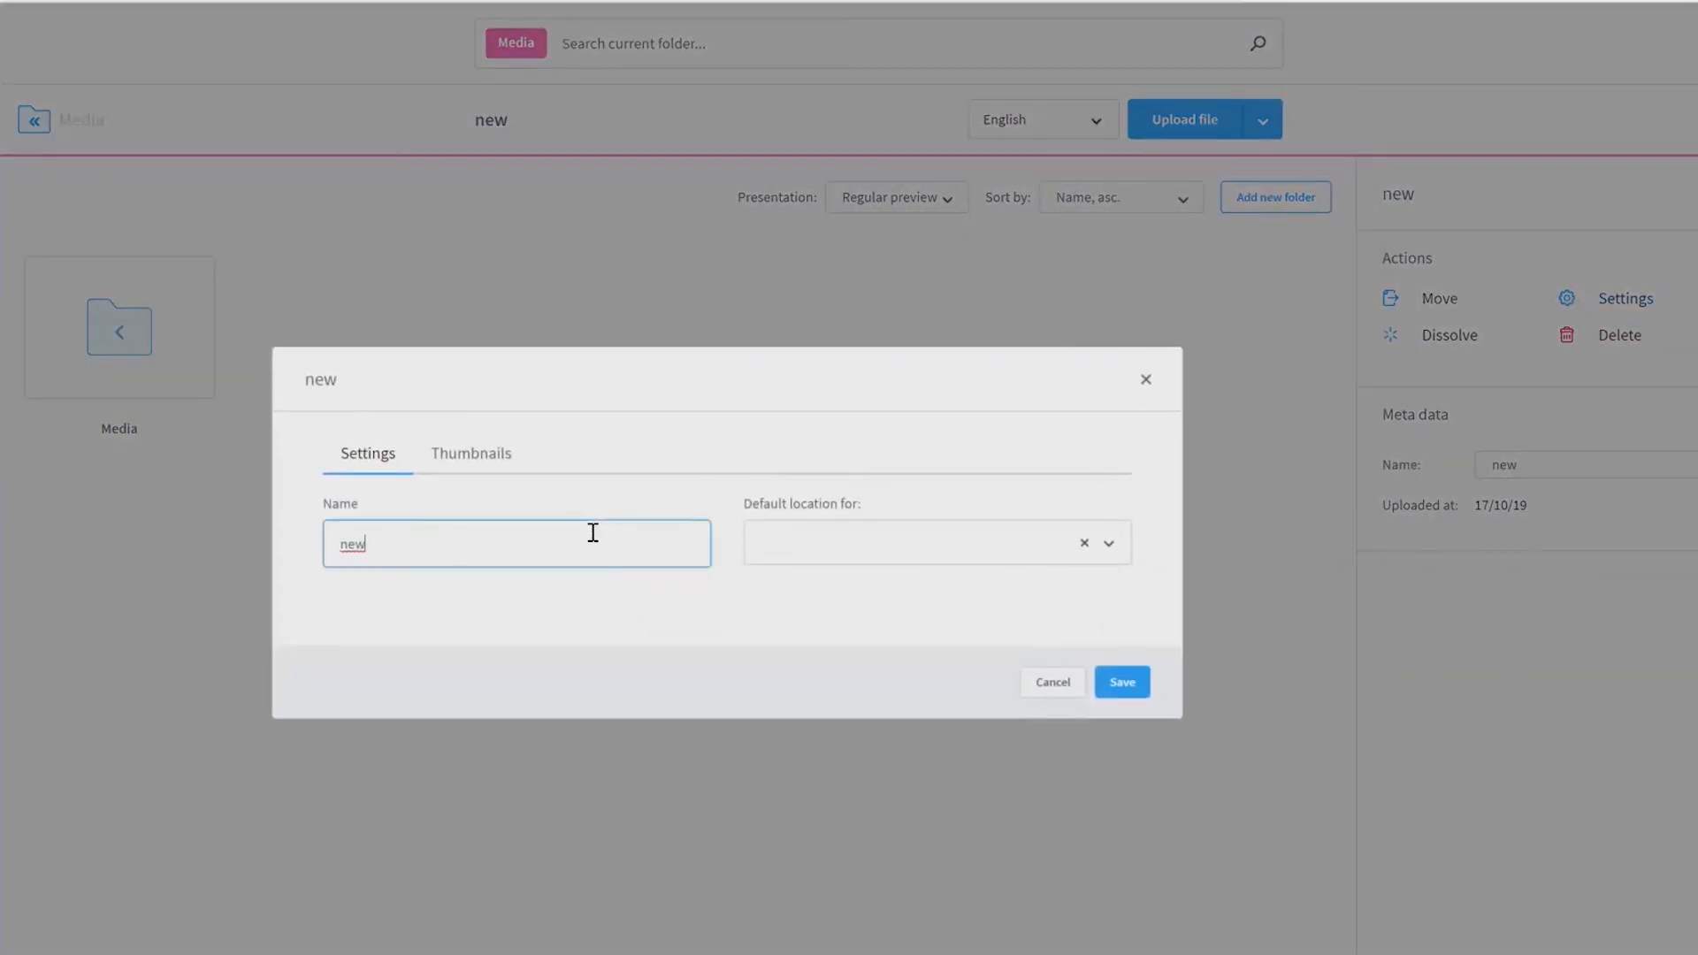
{"action": "mouse_move", "coordinate": [851, 529]}
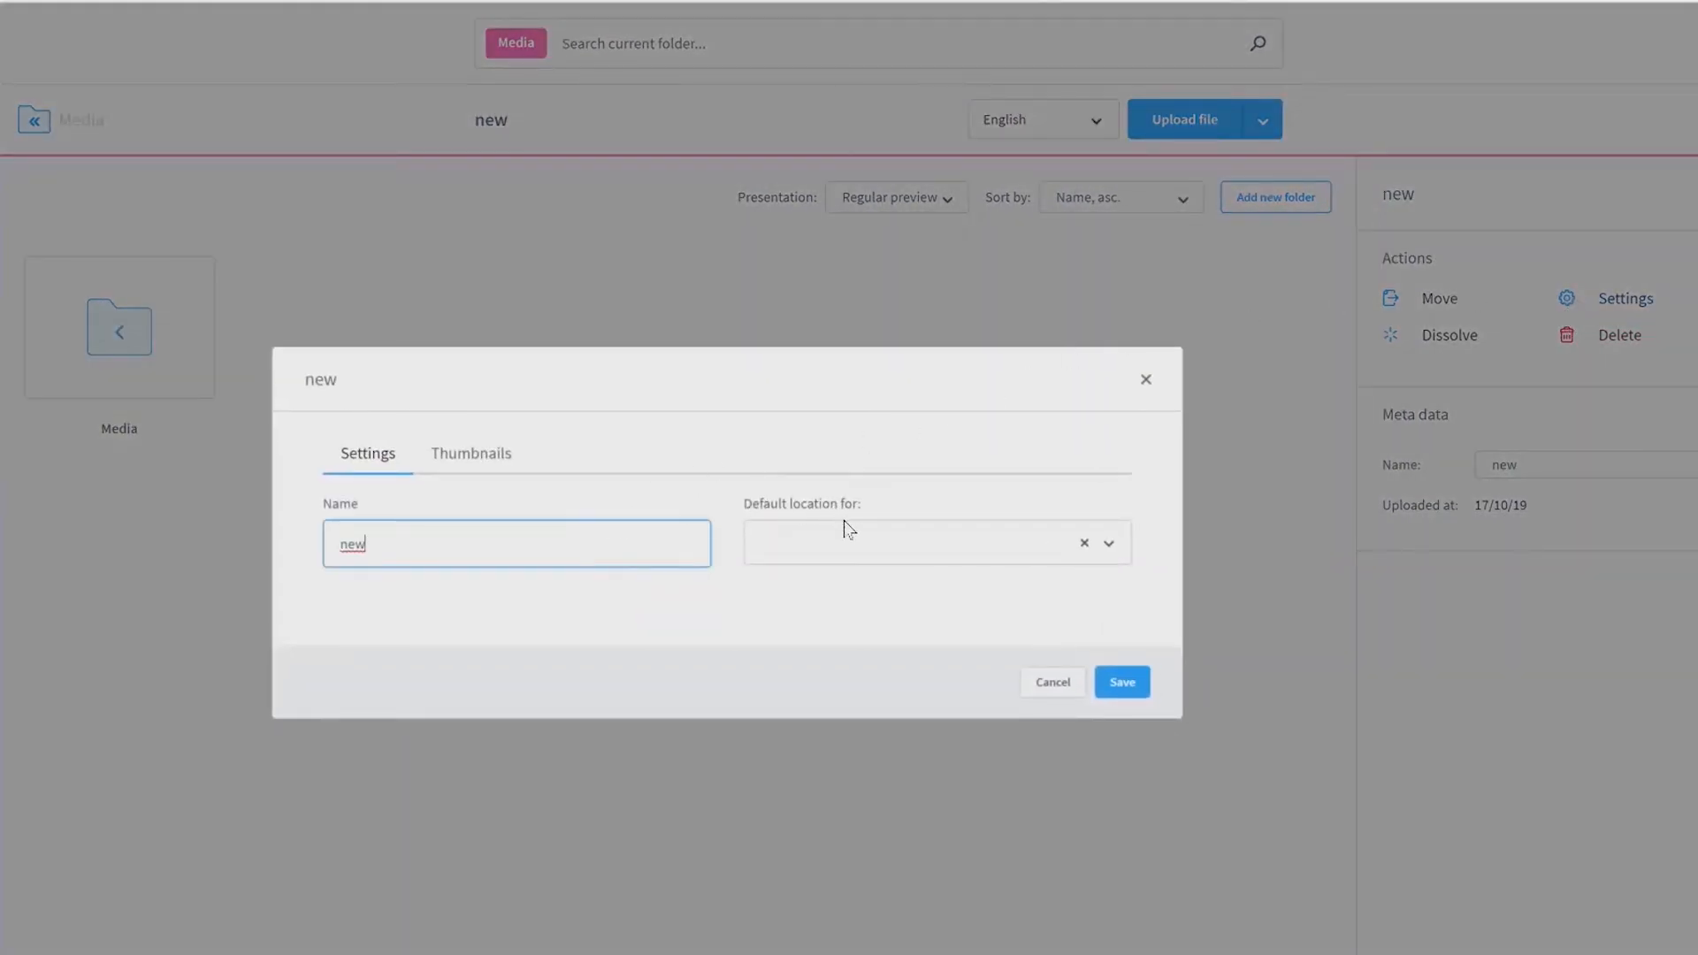
{"action": "left_click", "coordinate": [925, 543]}
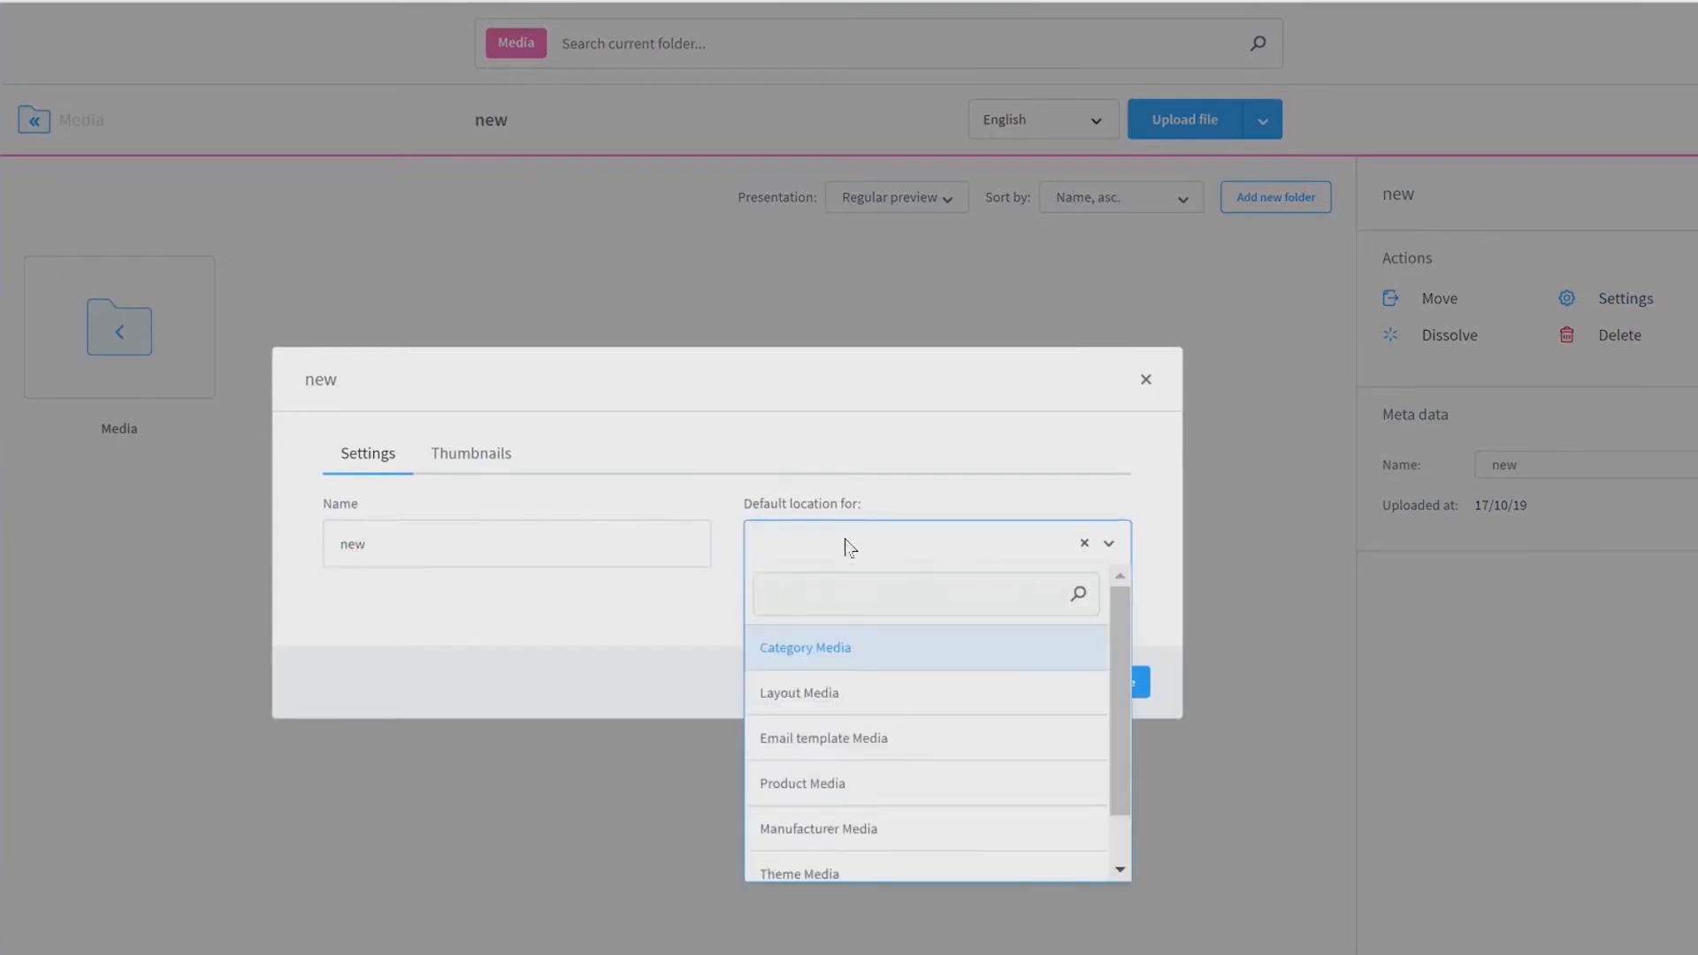
{"action": "mouse_move", "coordinate": [446, 452]}
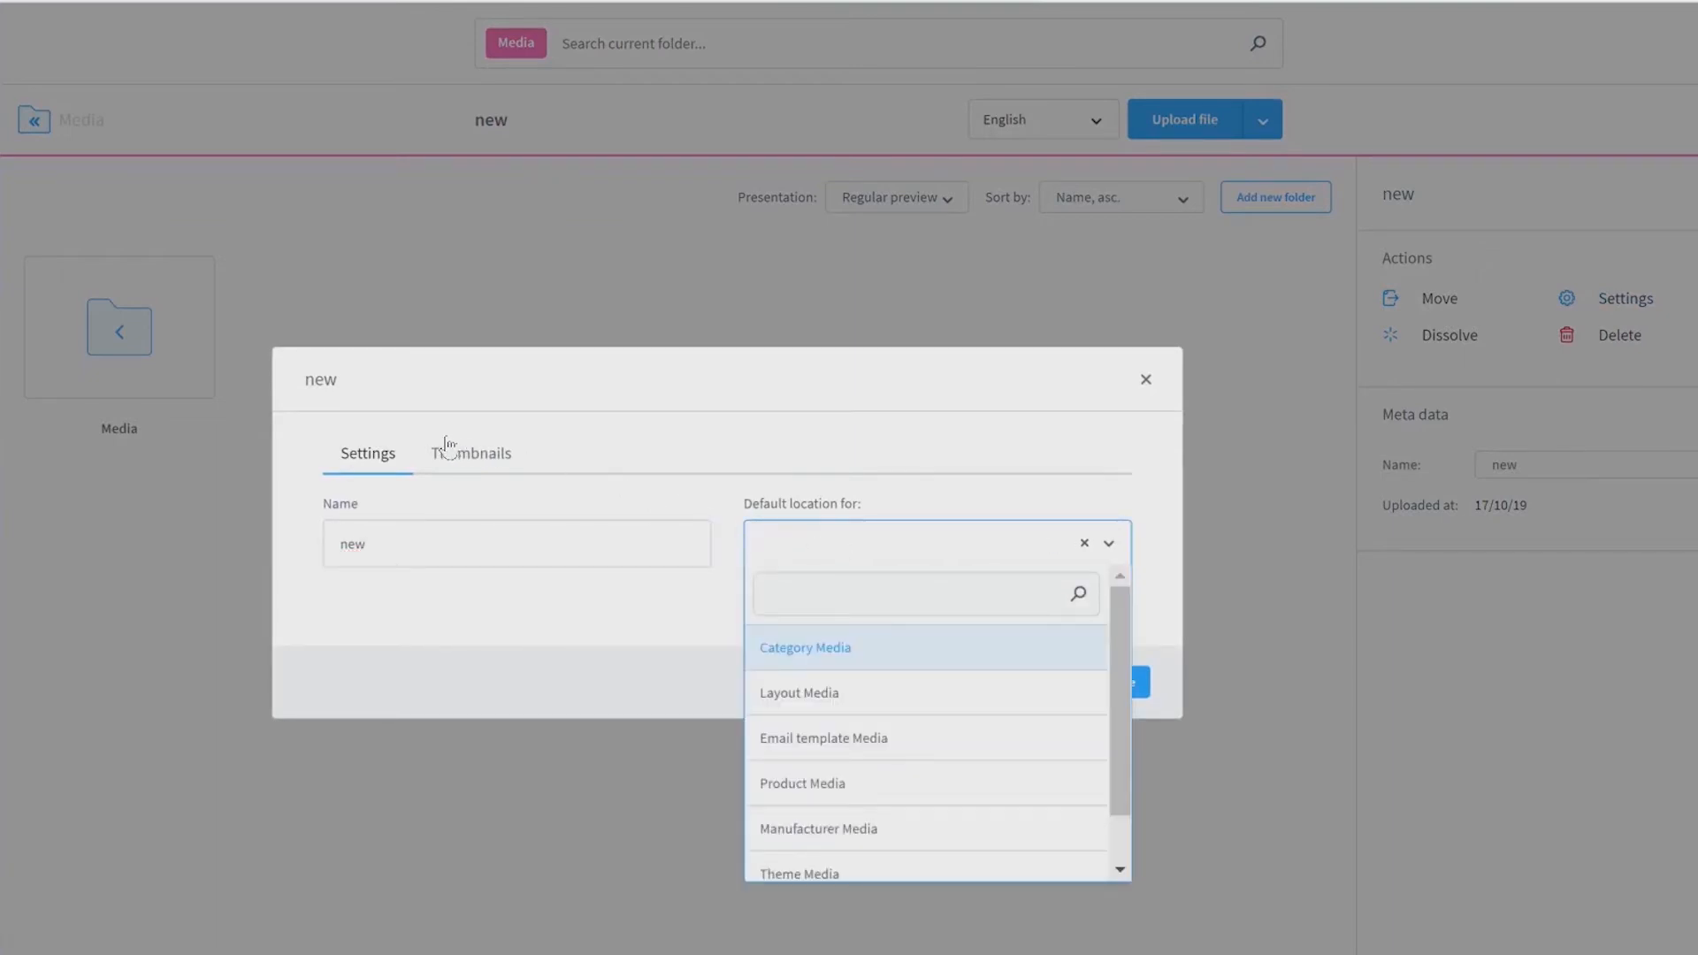
Review the folder's thumbnail generation options and save the settings
{"action": "left_click", "coordinate": [470, 453]}
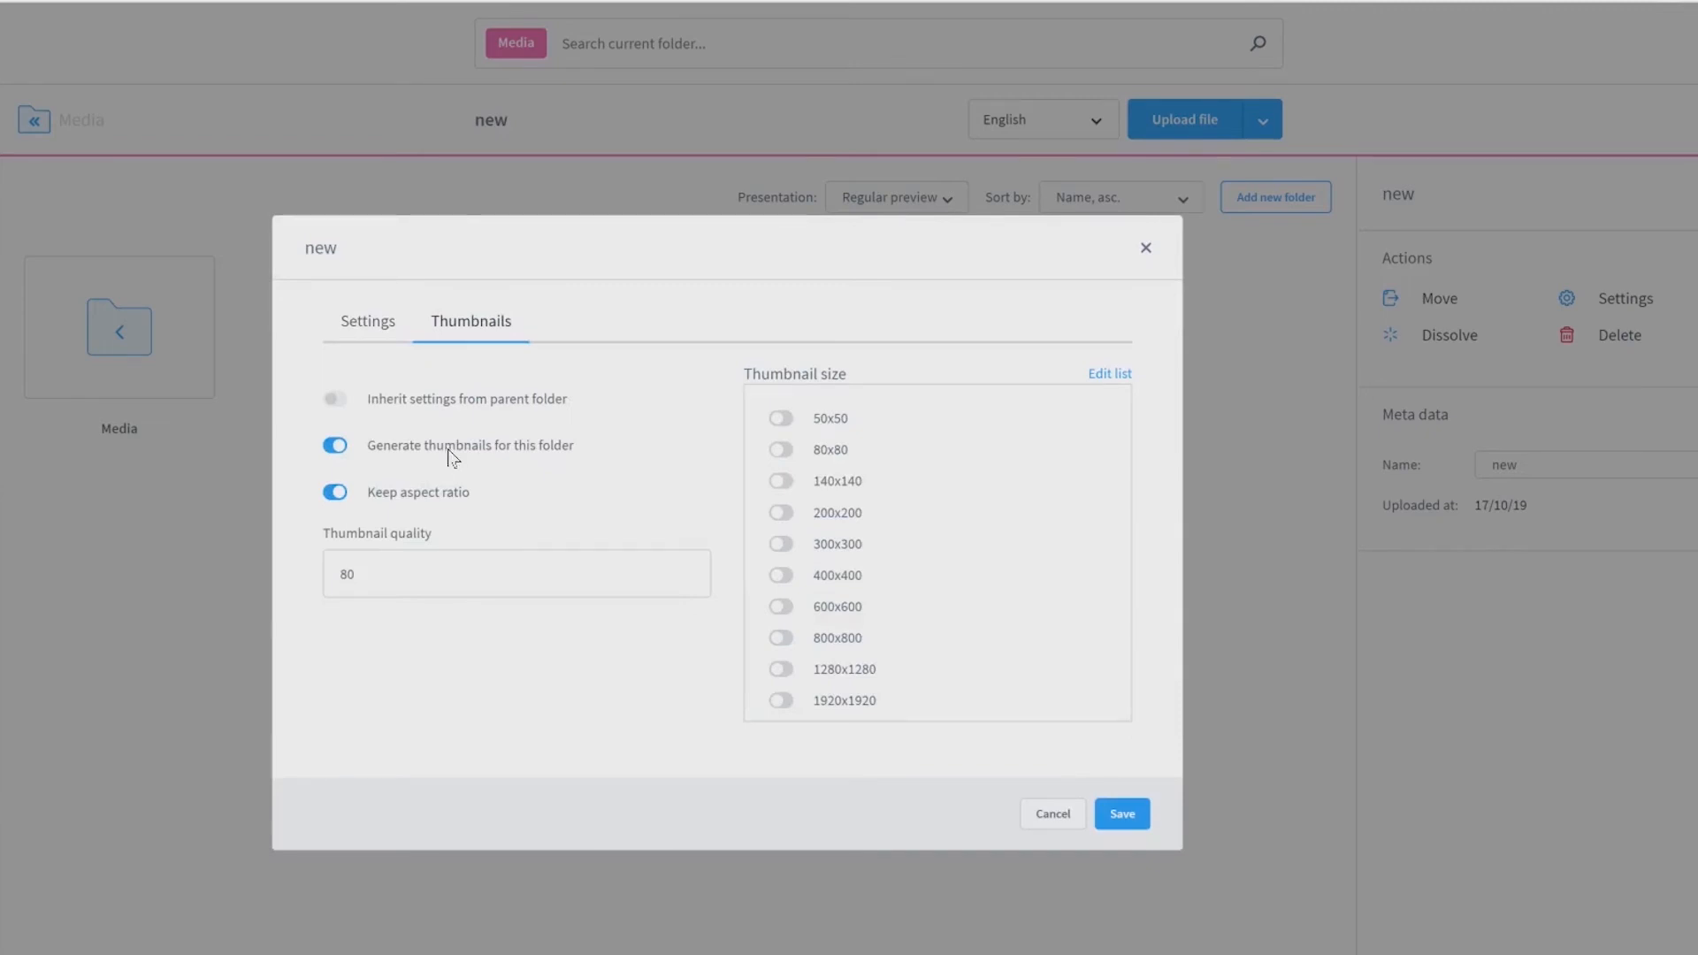
{"action": "mouse_move", "coordinate": [460, 479]}
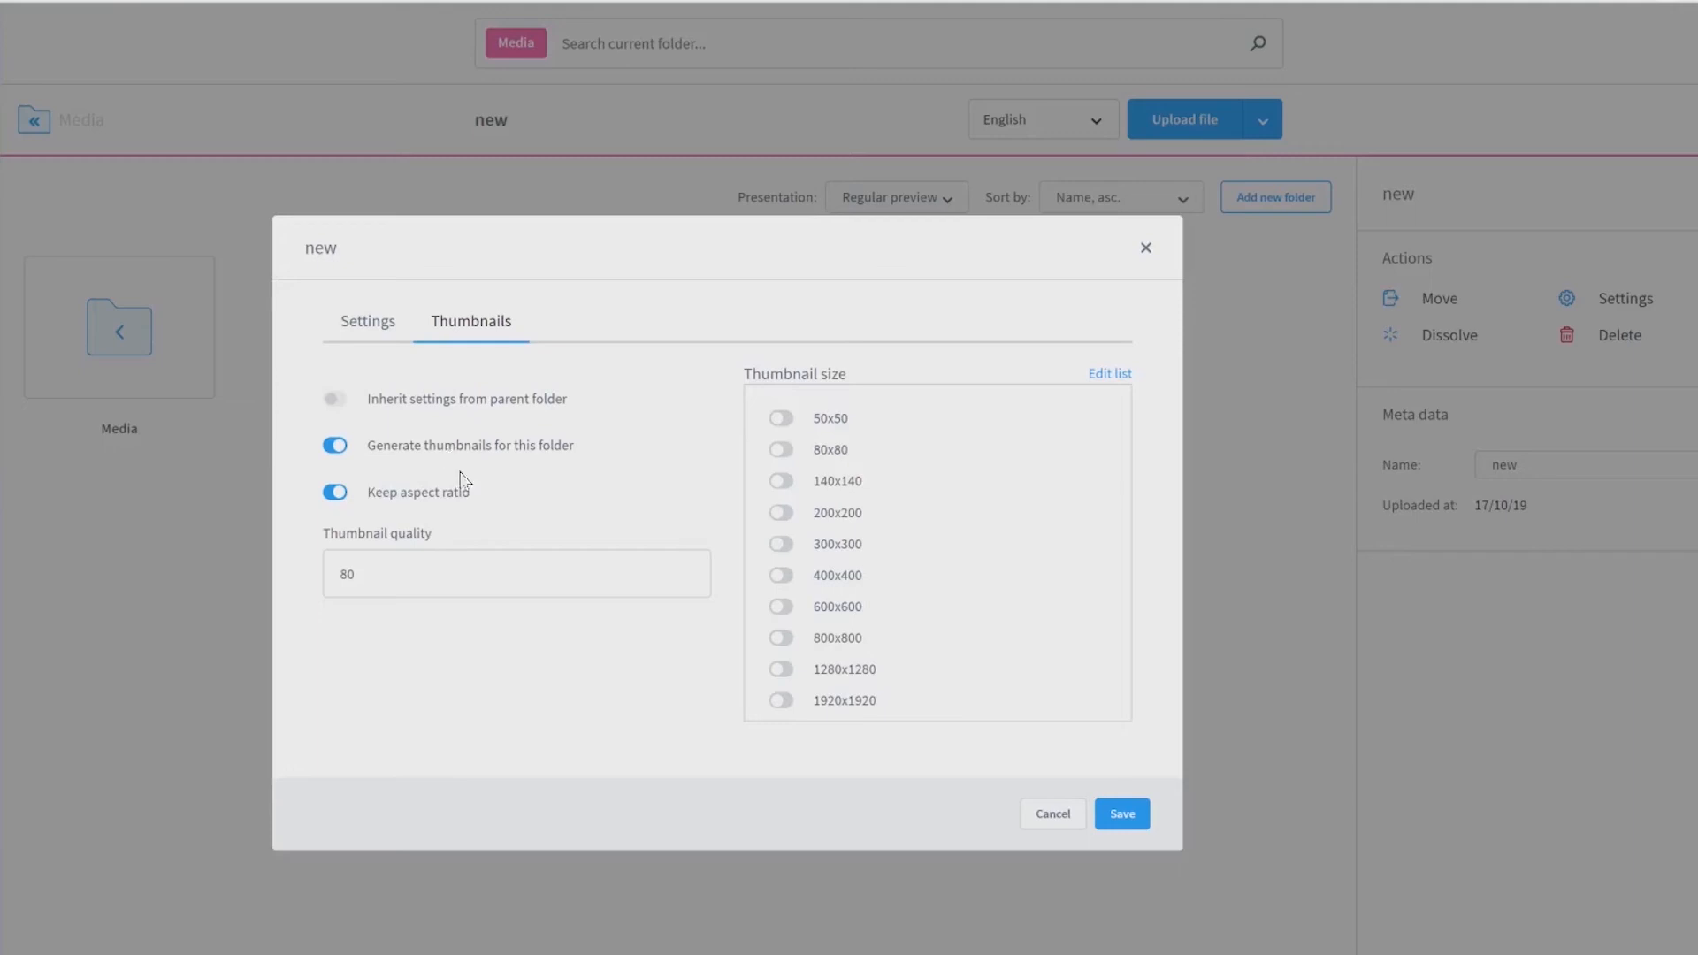
{"action": "left_click", "coordinate": [1121, 814]}
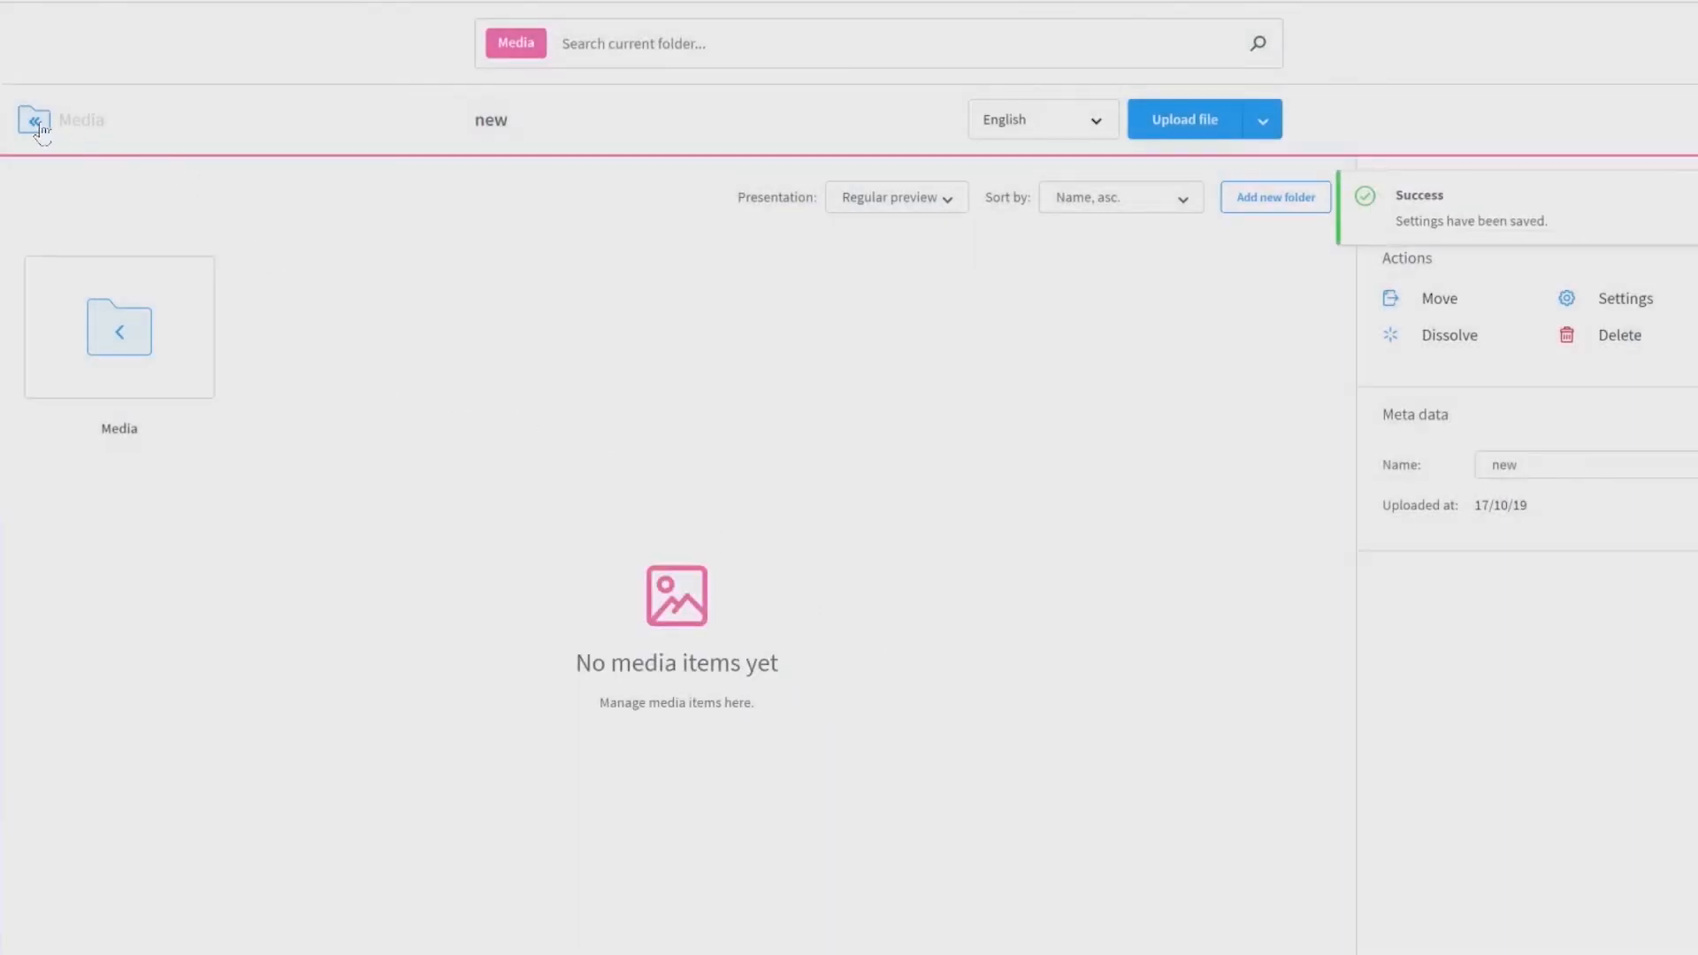
Back in the Media overview, show folder 'new's actions and the content language list
{"action": "left_click", "coordinate": [32, 120]}
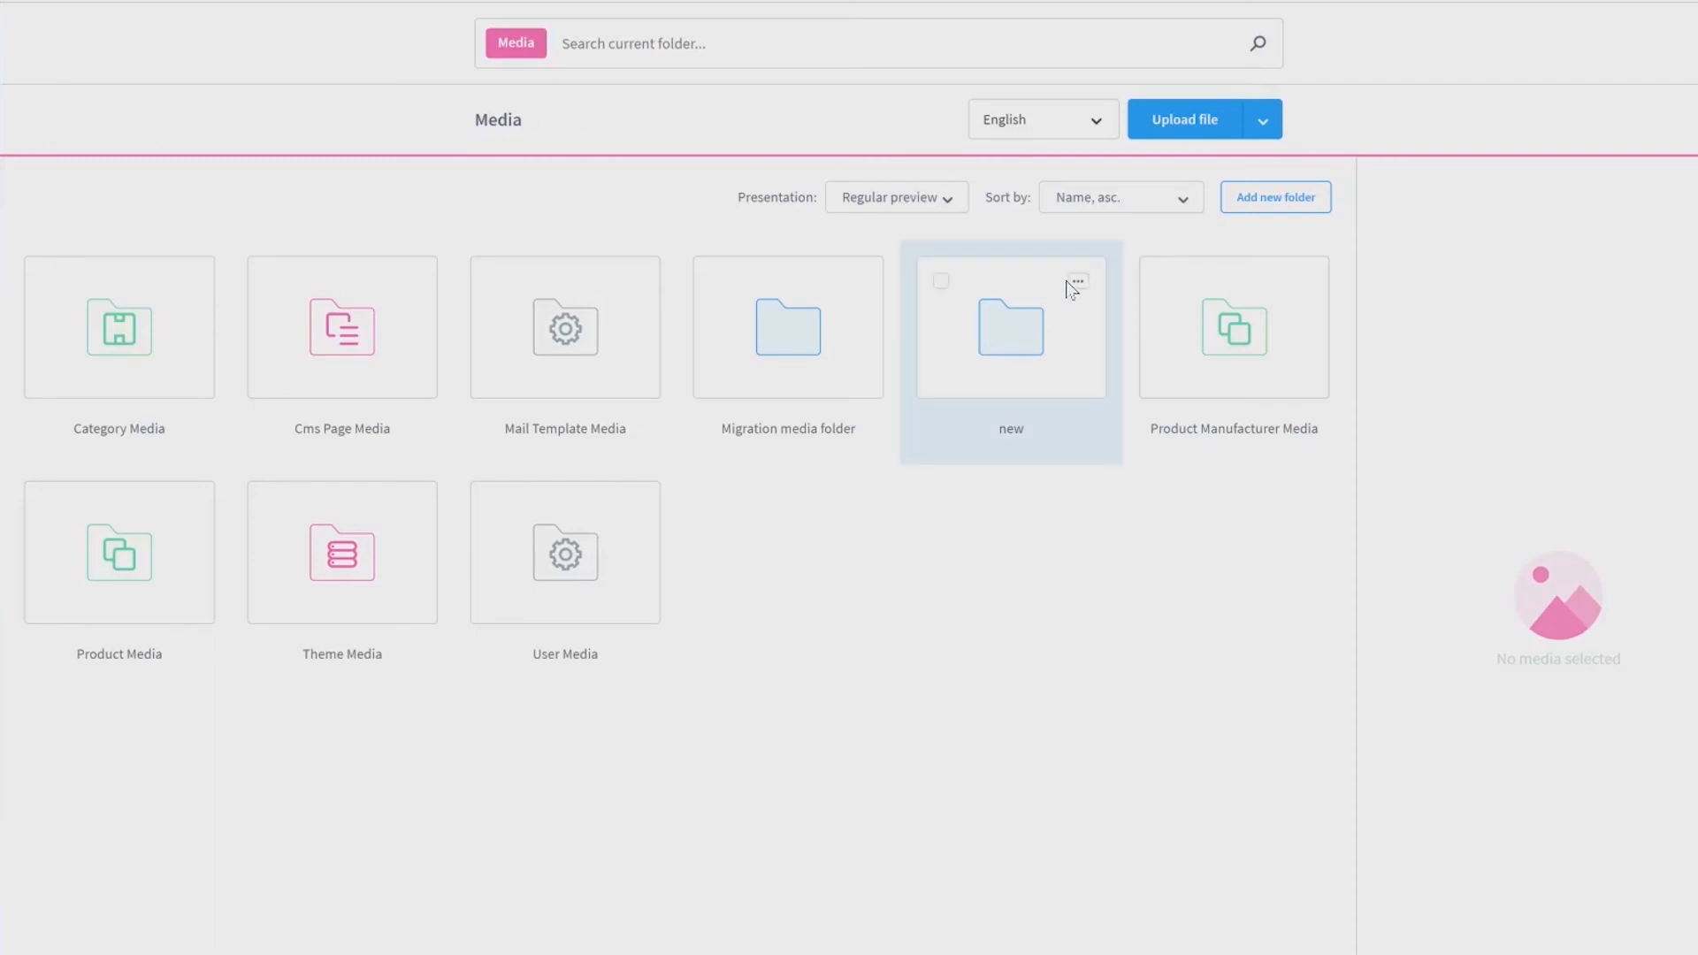
{"action": "left_click", "coordinate": [1076, 282]}
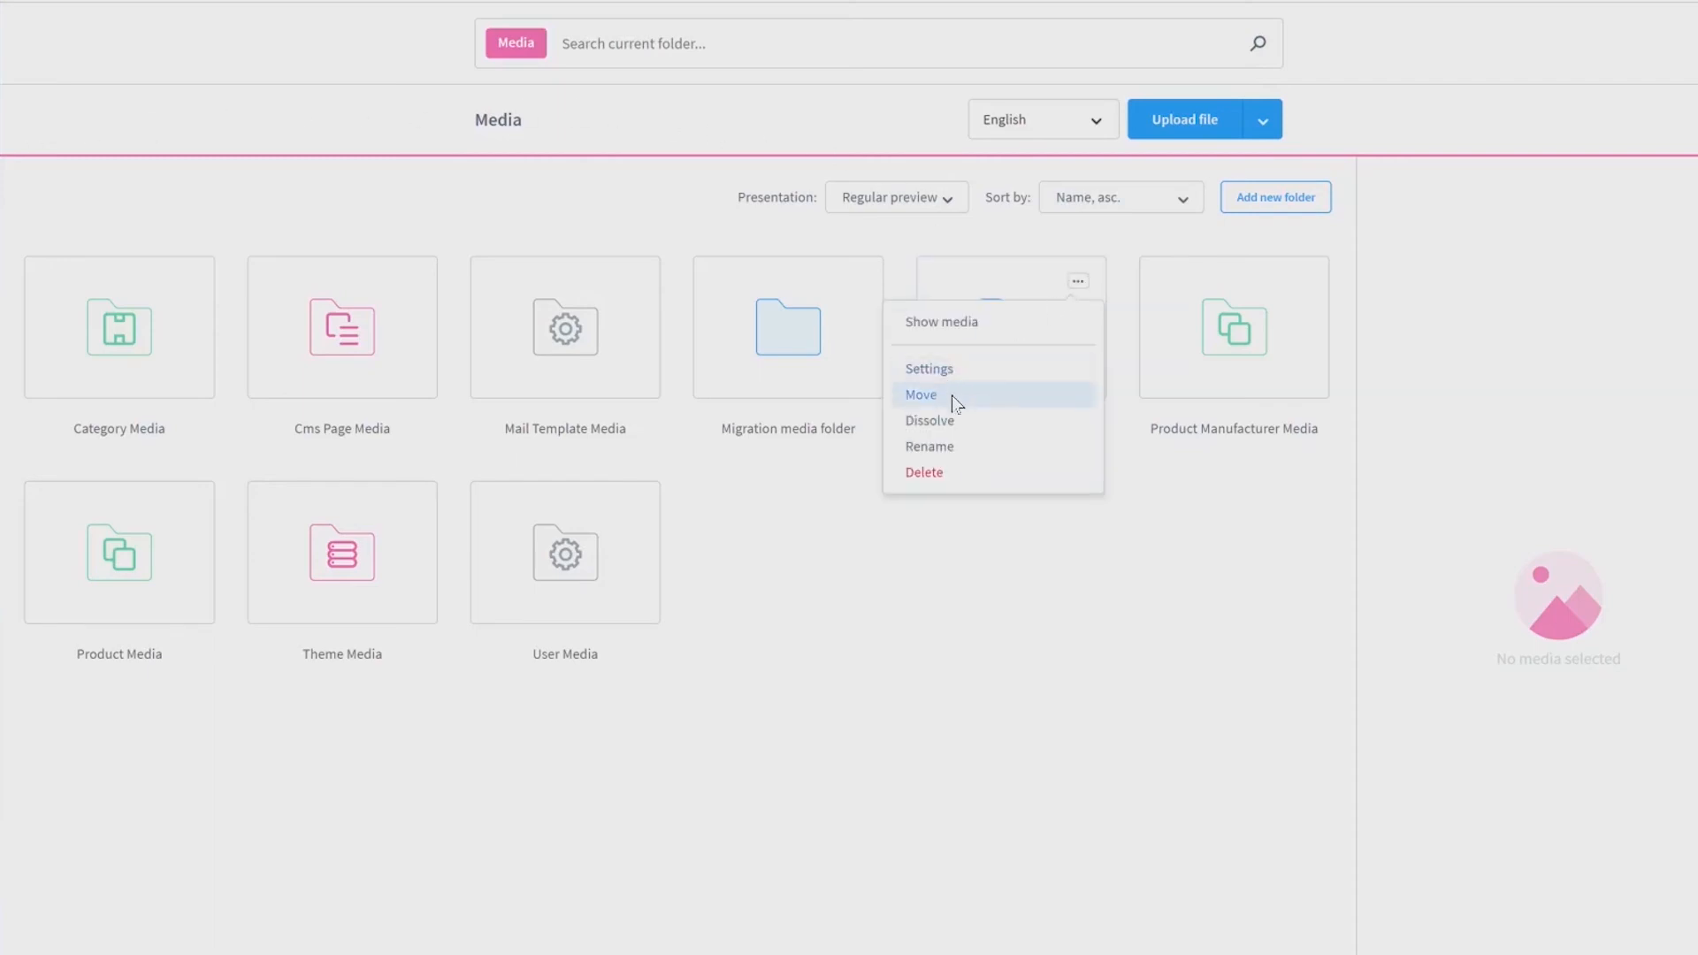
{"action": "mouse_move", "coordinate": [948, 446]}
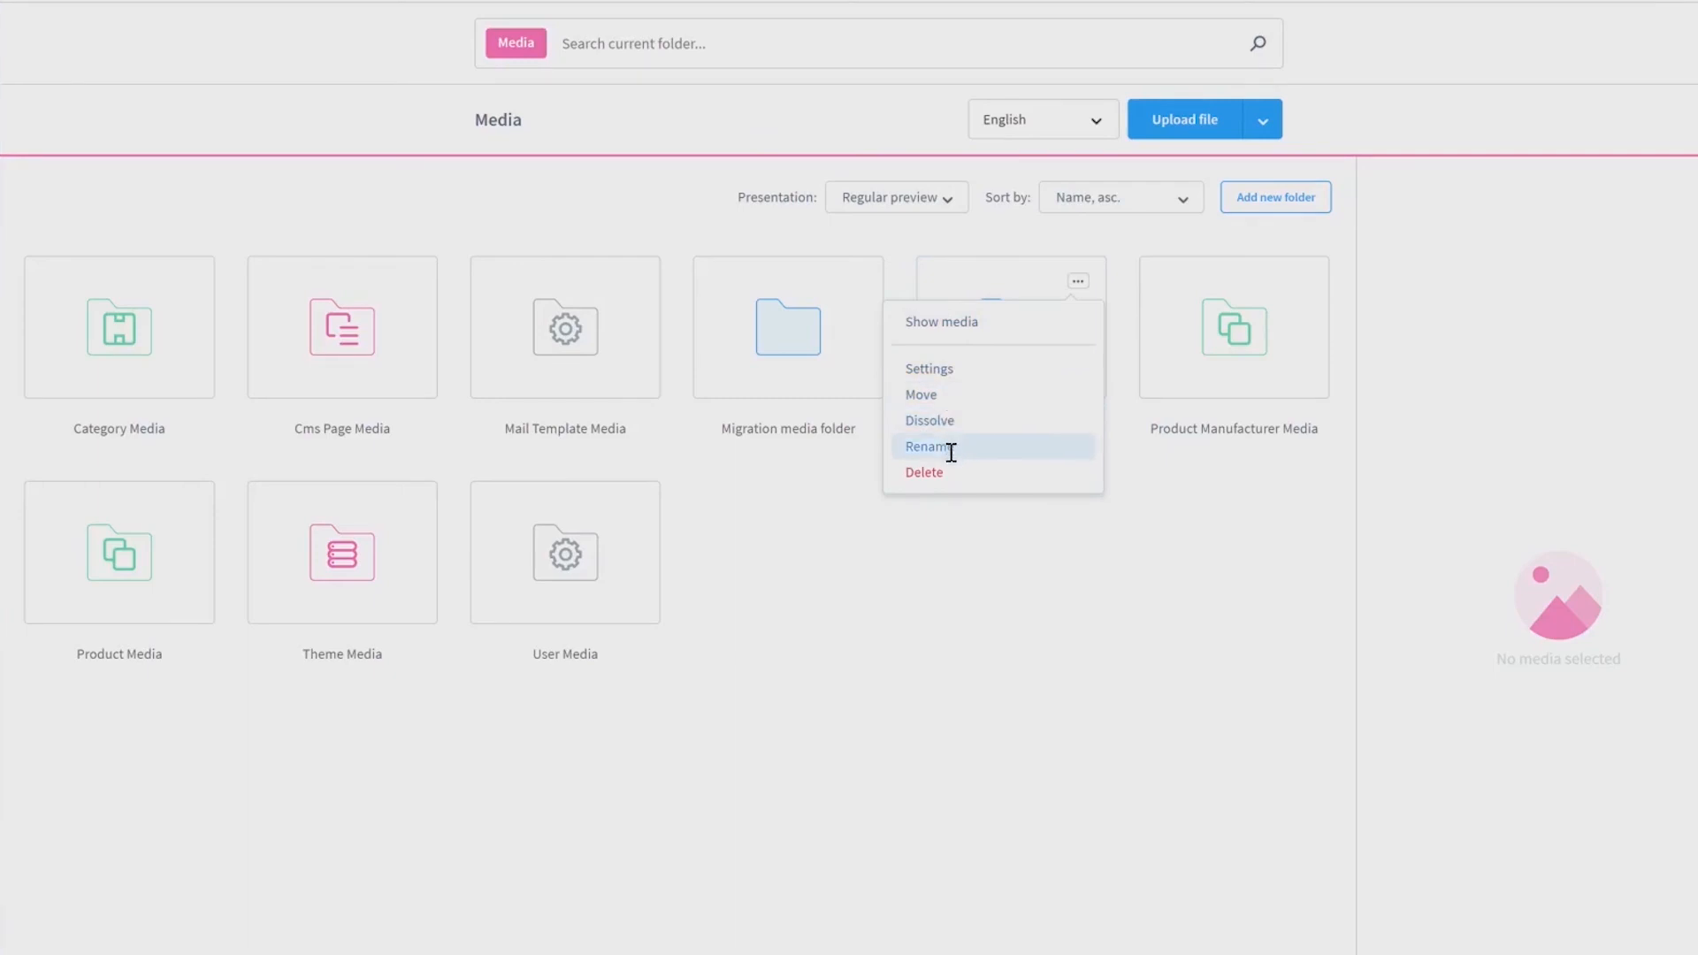
{"action": "mouse_move", "coordinate": [948, 472]}
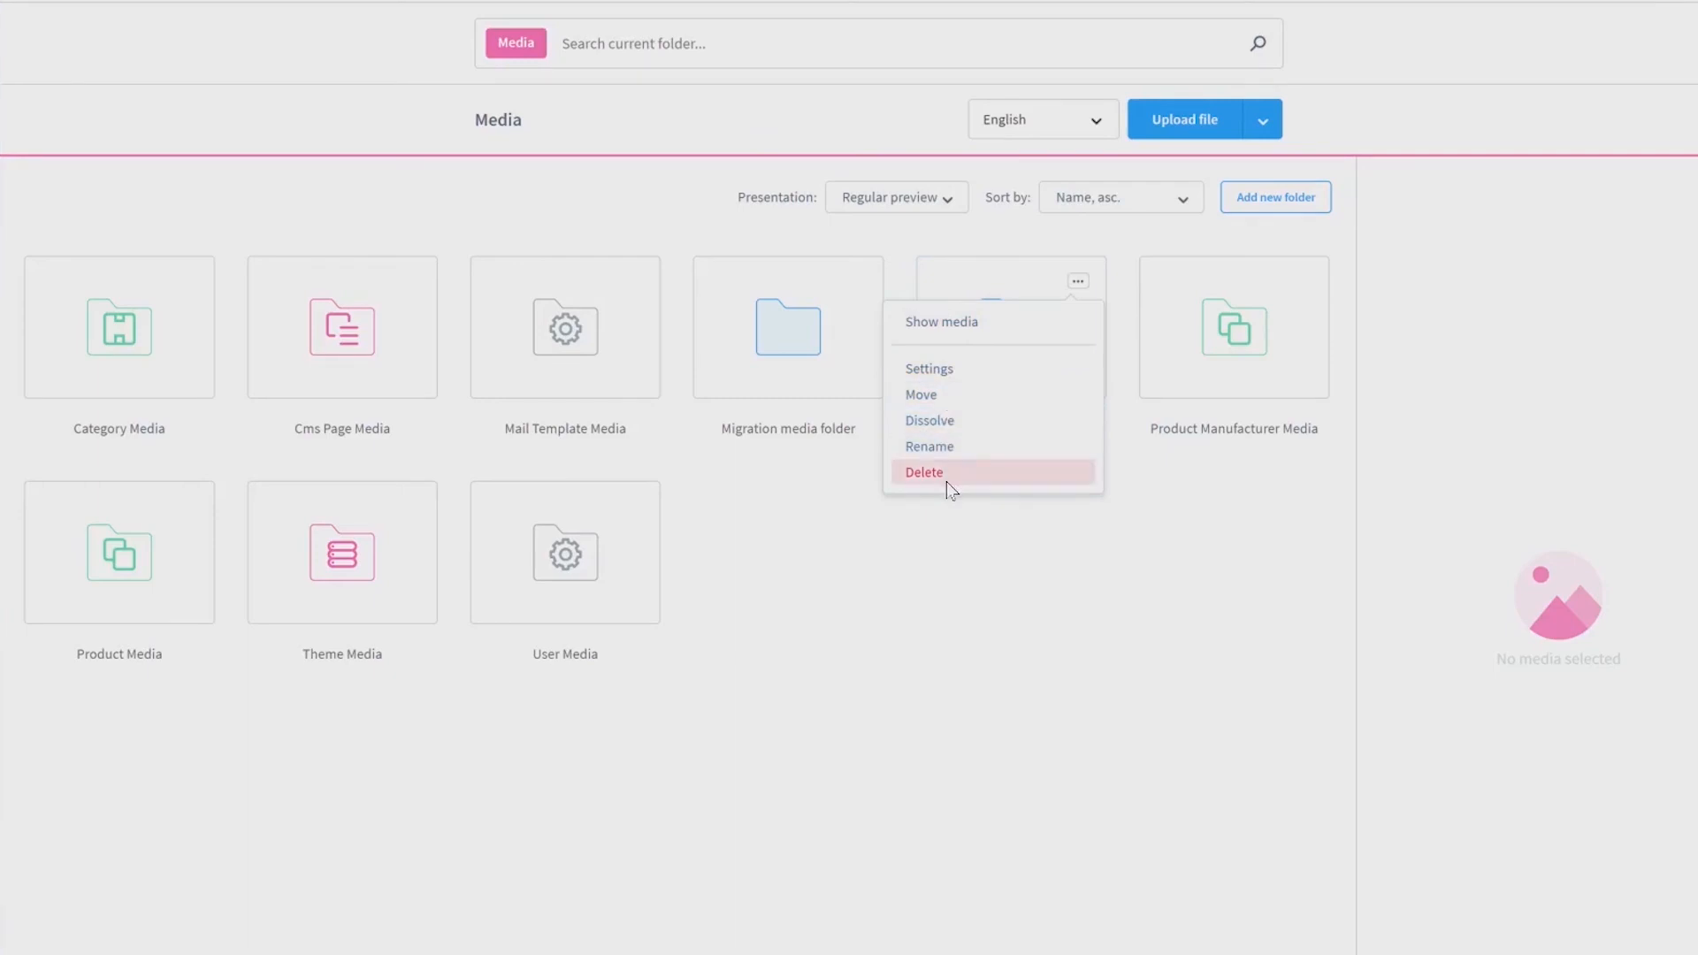
{"action": "mouse_move", "coordinate": [1089, 124]}
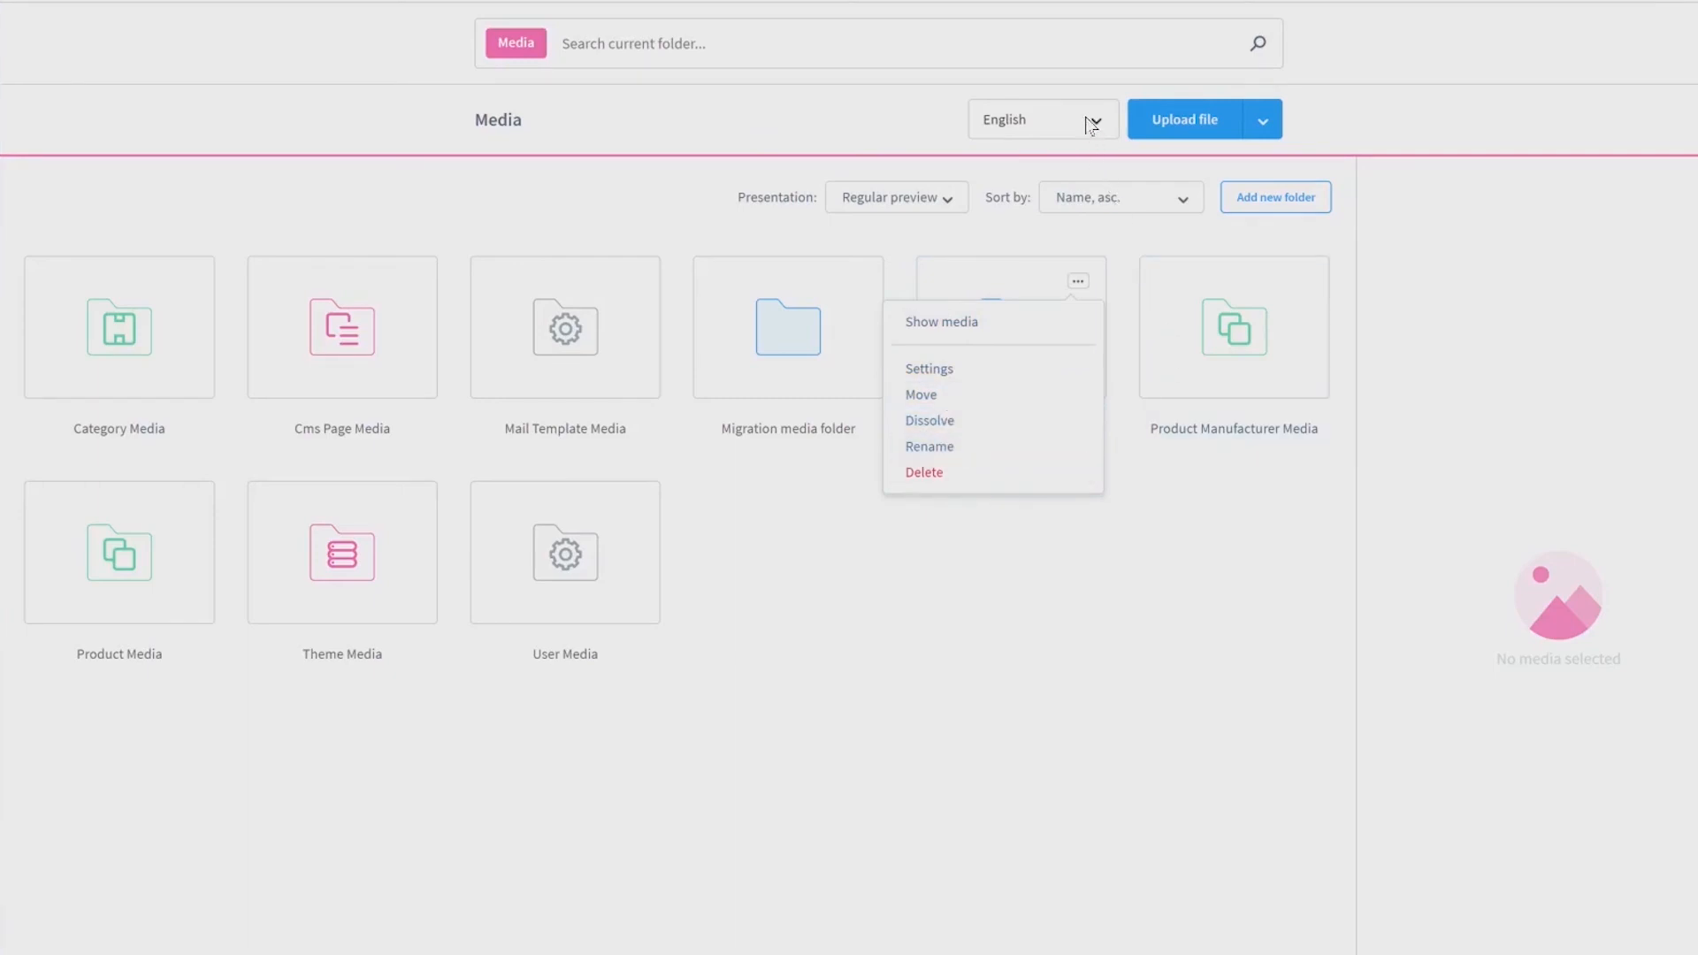
{"action": "left_click", "coordinate": [1040, 118]}
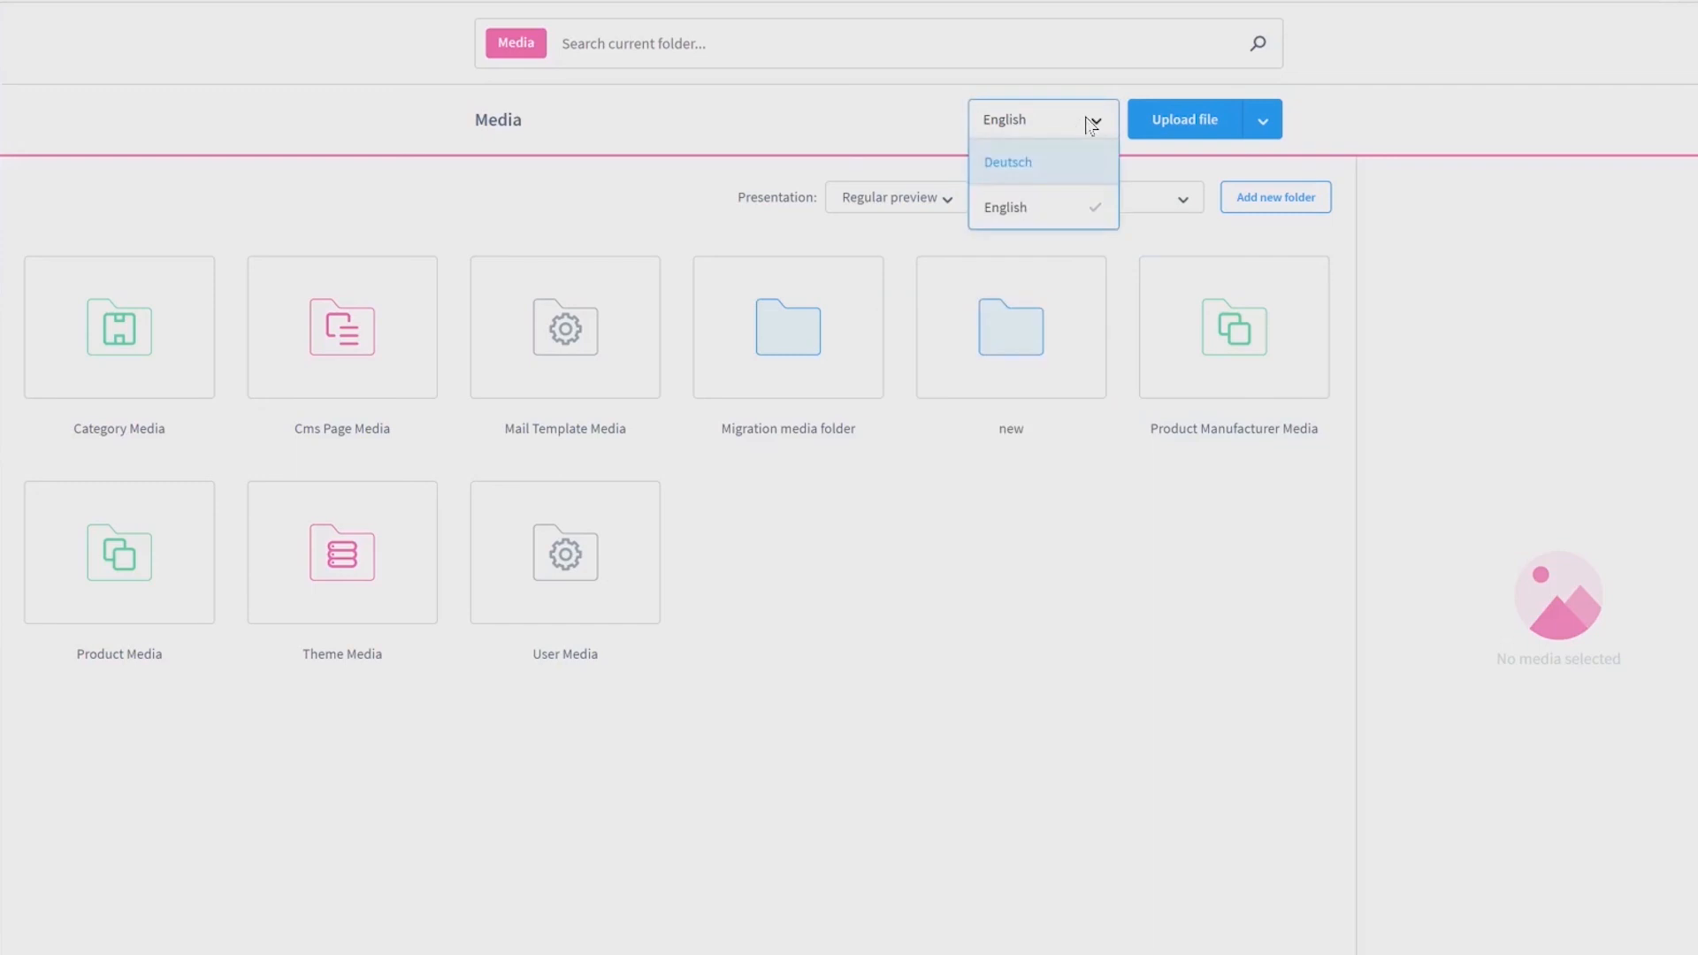